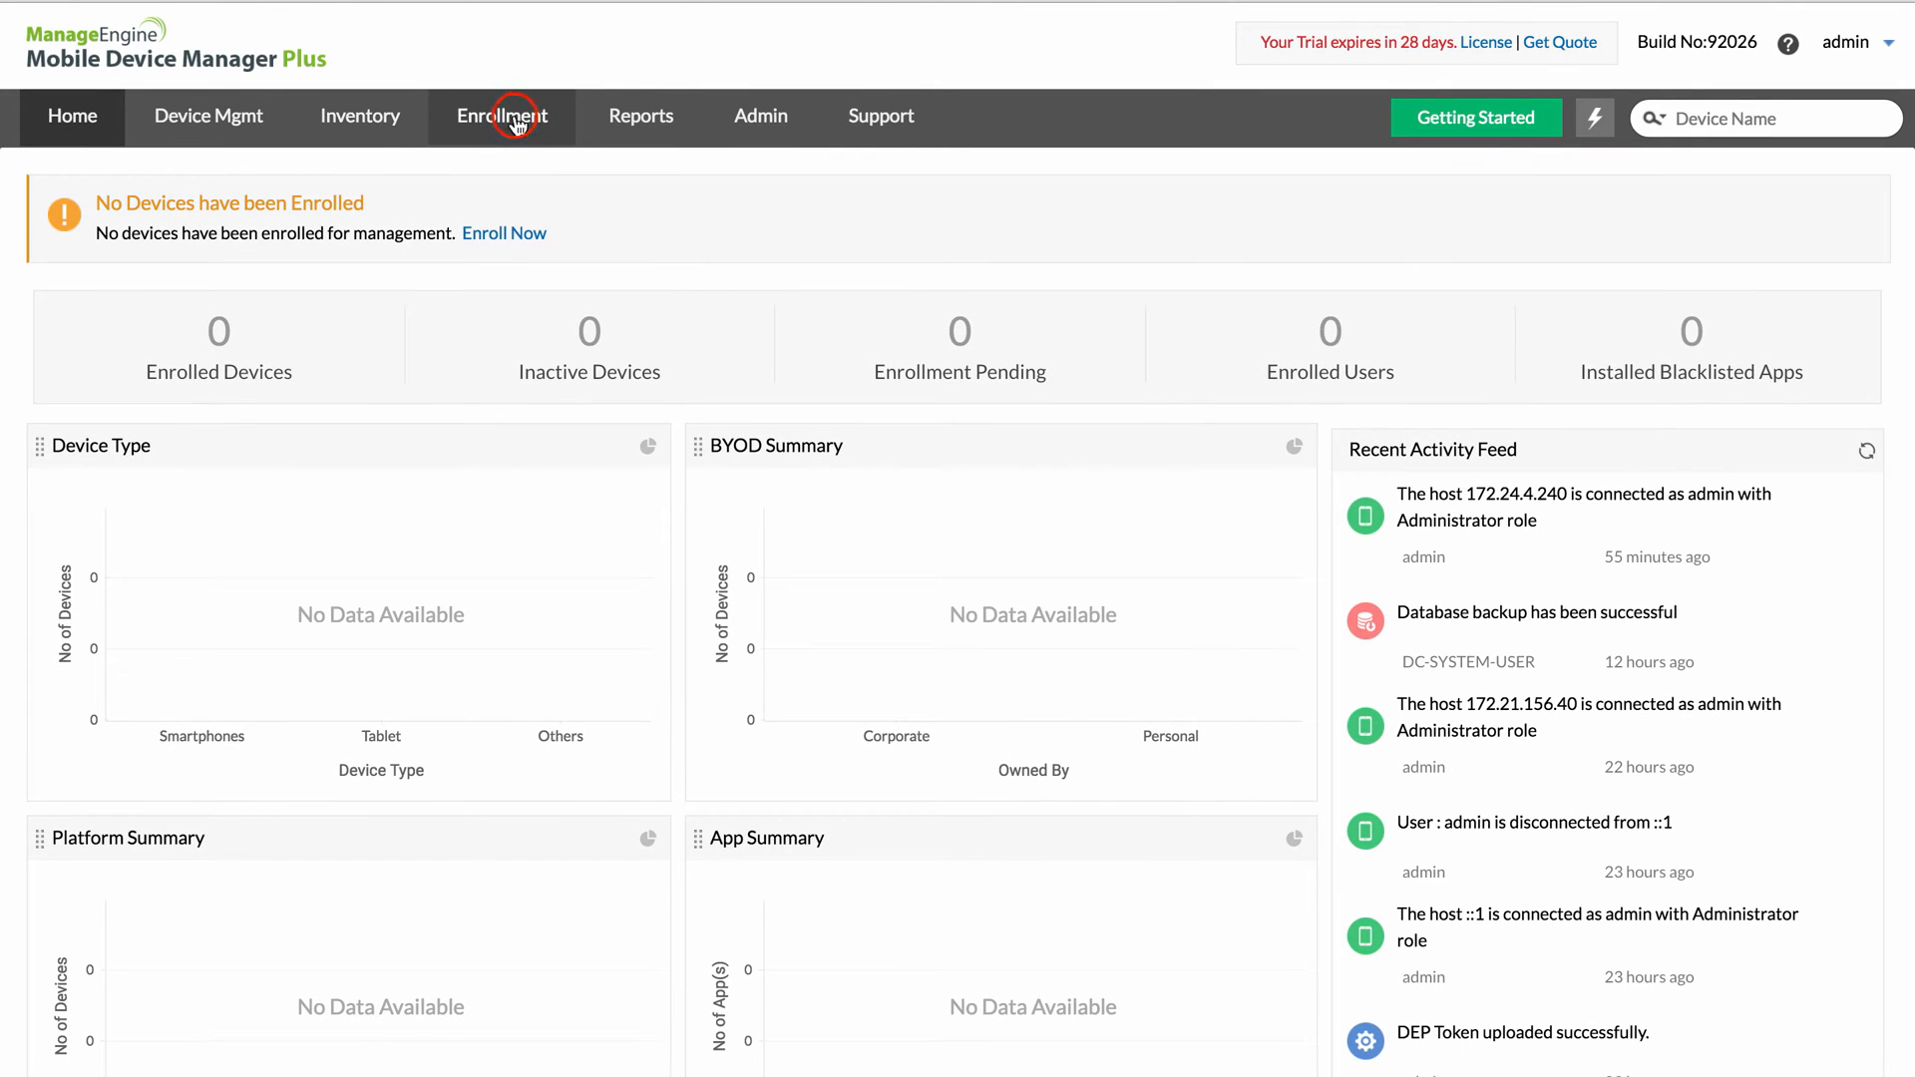
# Reach the Android NFC Enrollment setup page listing the app download URL, server name and port
pyautogui.click(501, 116)
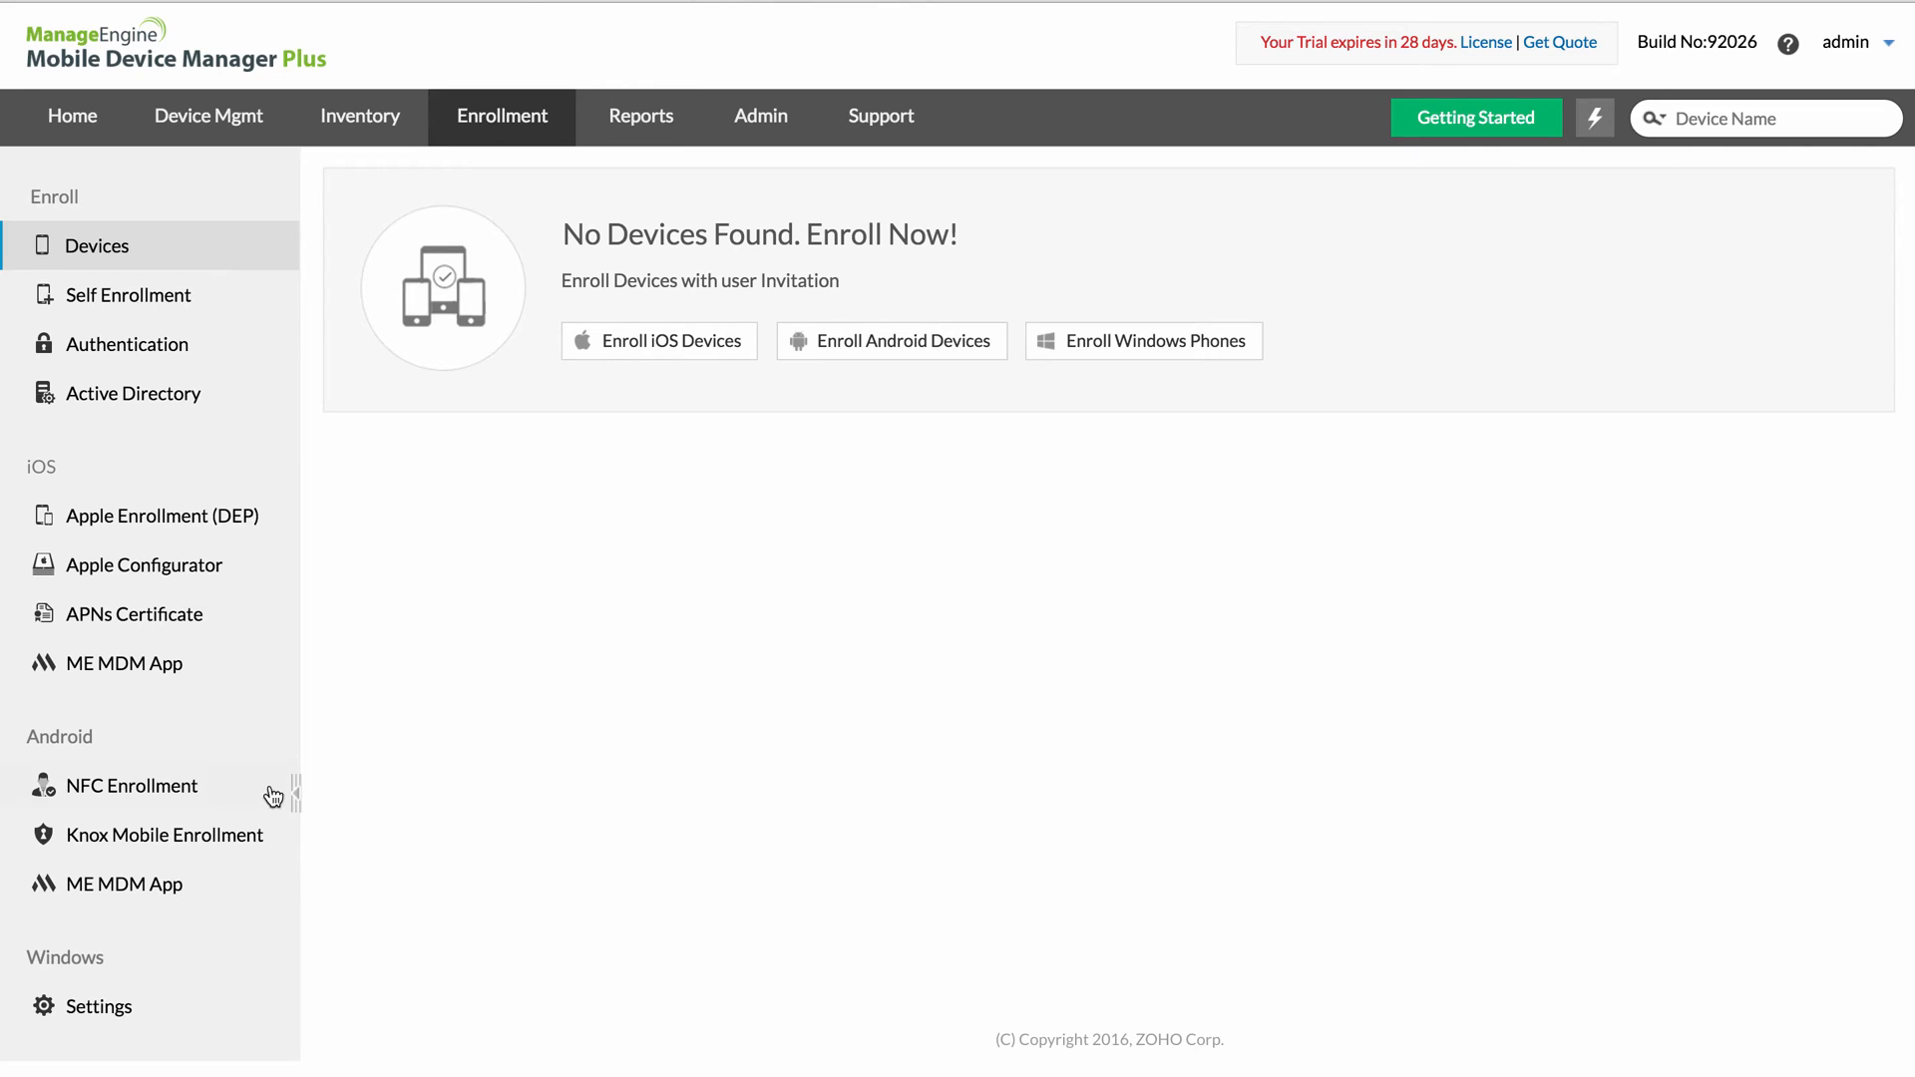
pyautogui.click(156, 786)
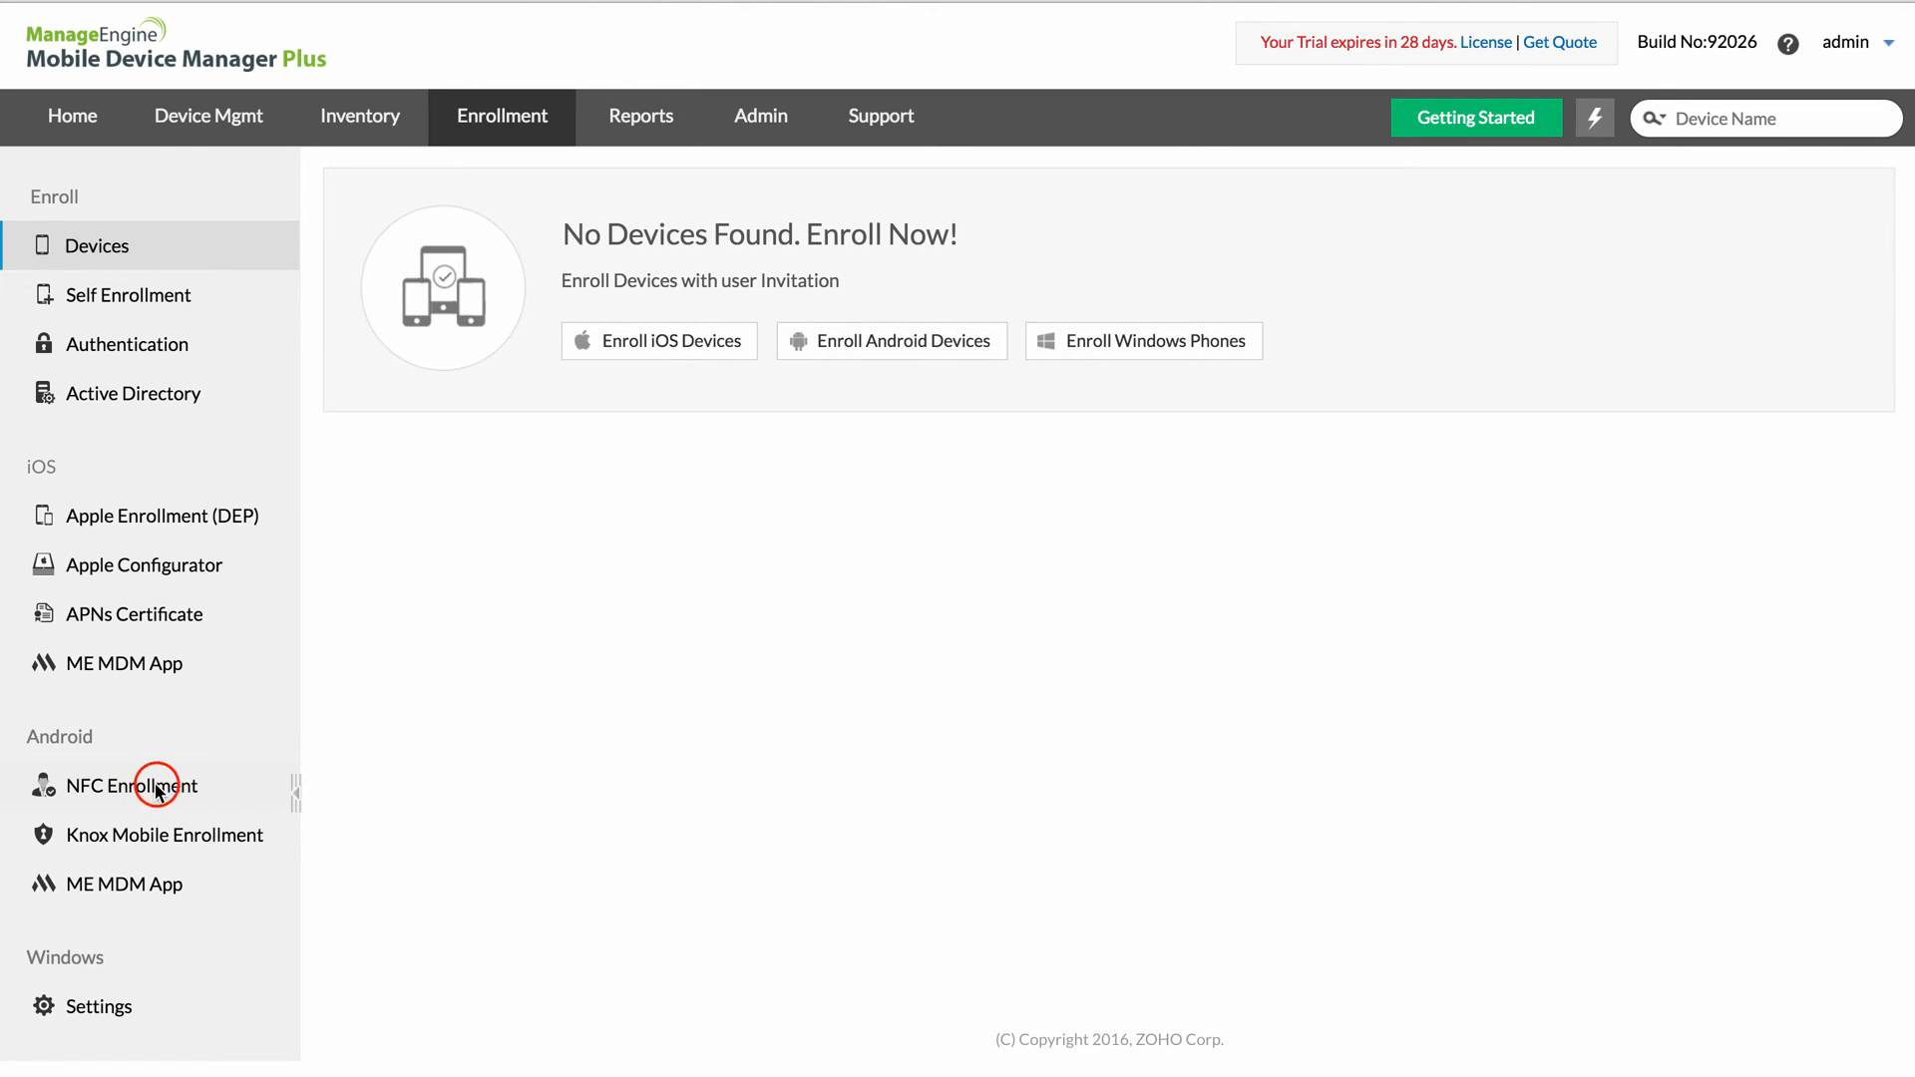
pyautogui.click(132, 786)
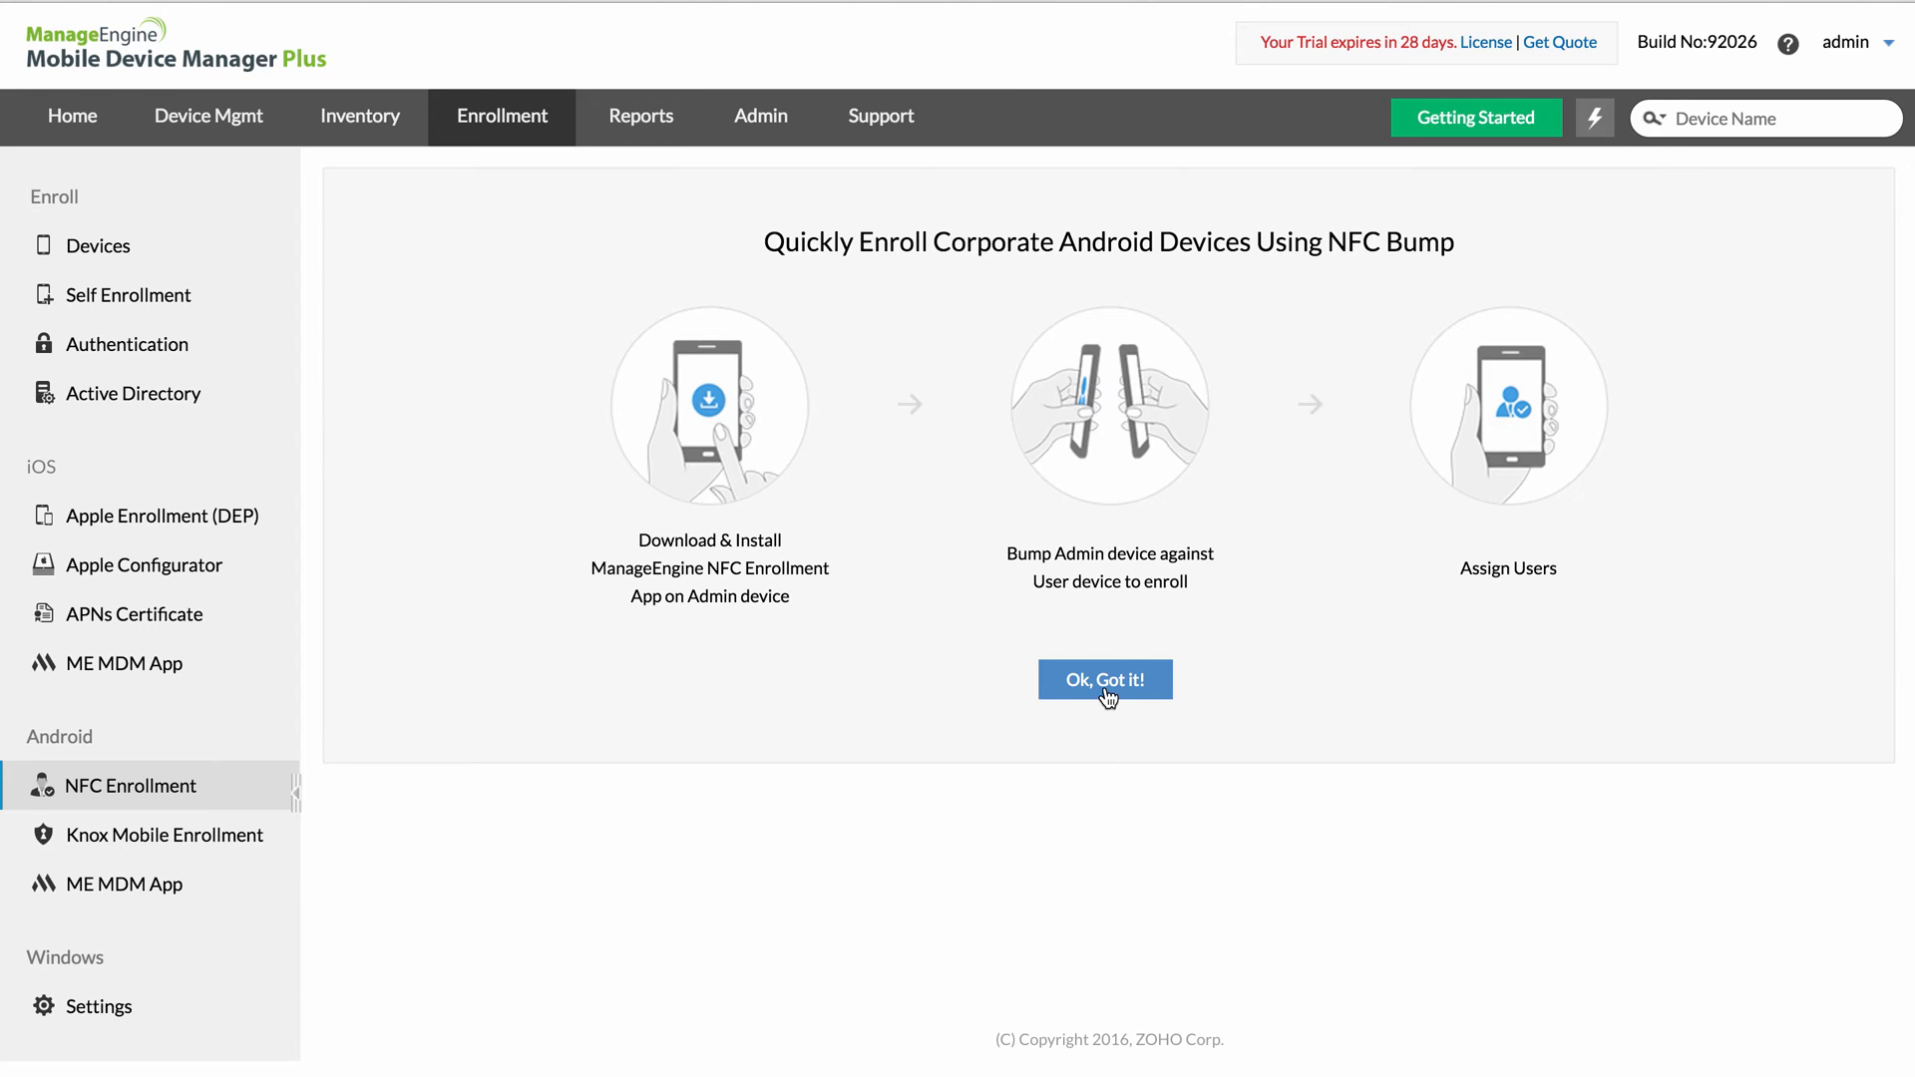
pyautogui.click(1104, 678)
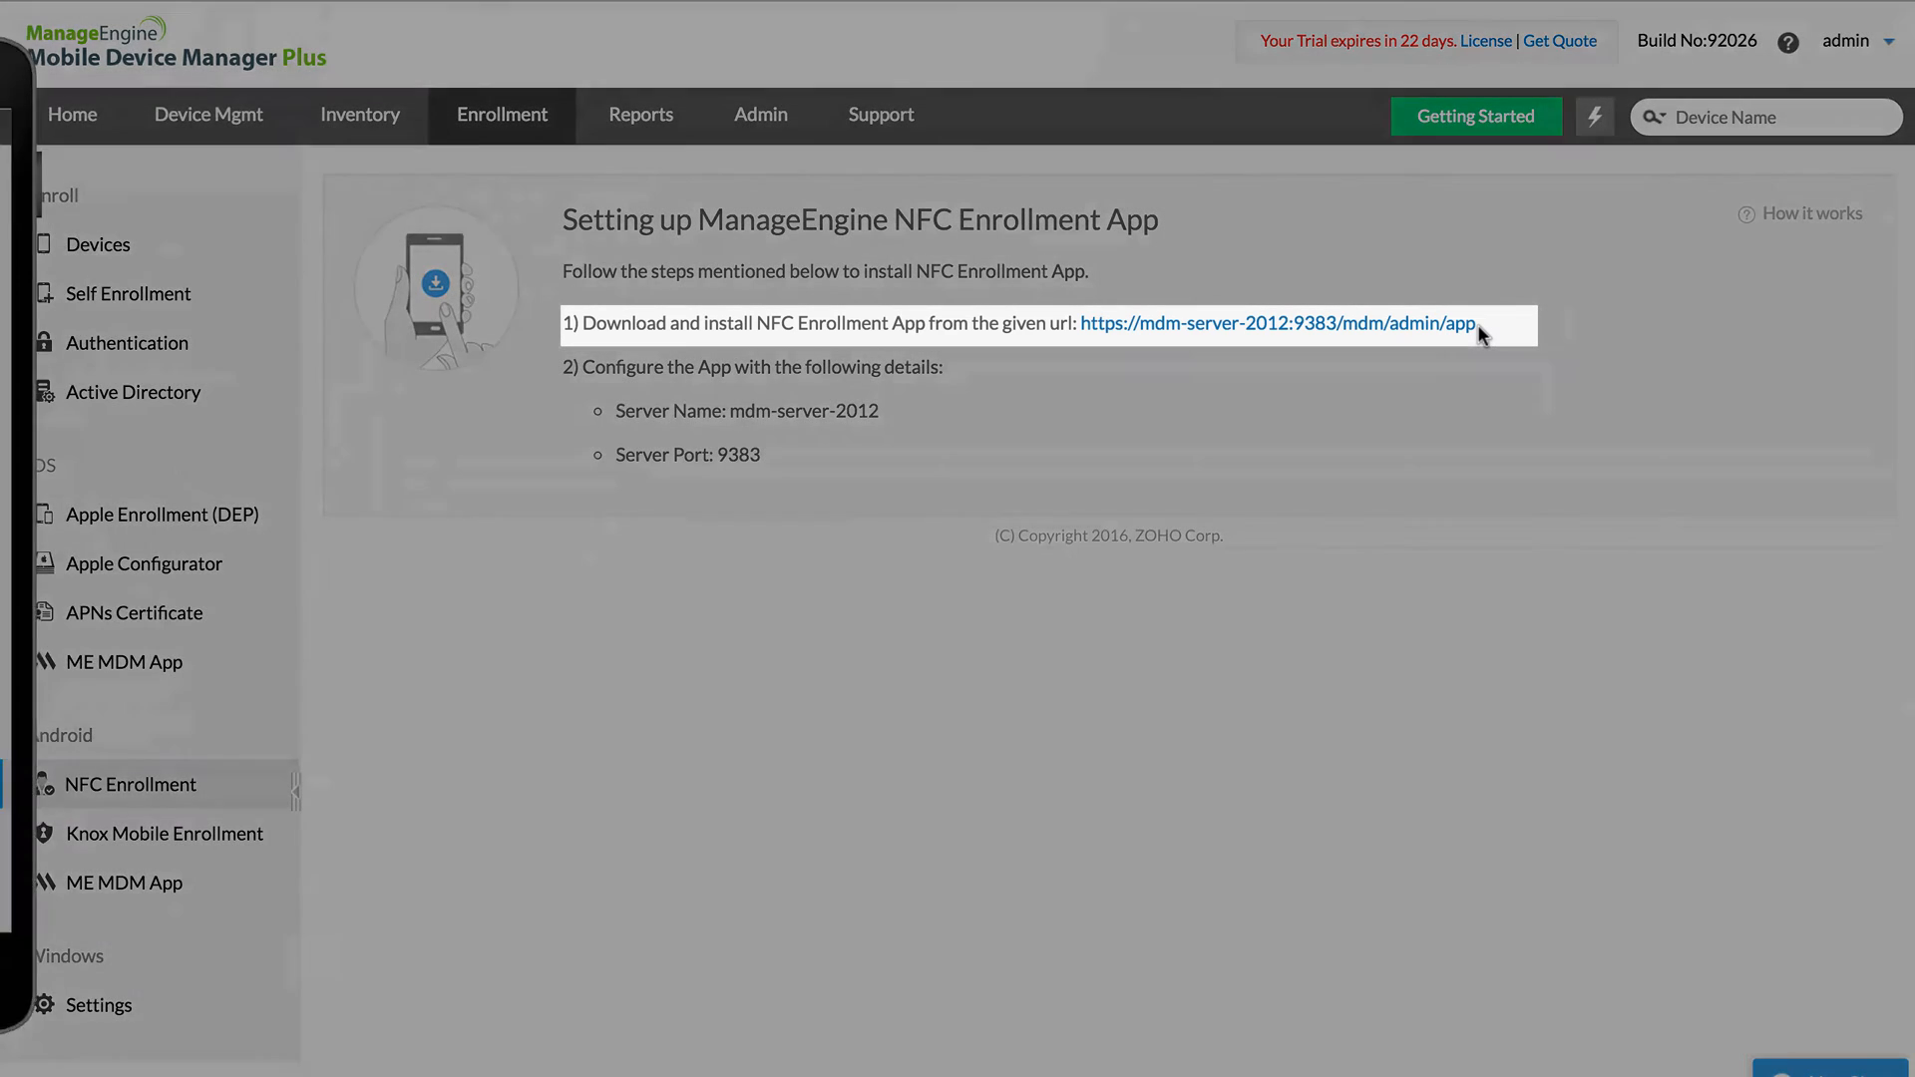
pyautogui.click(1277, 323)
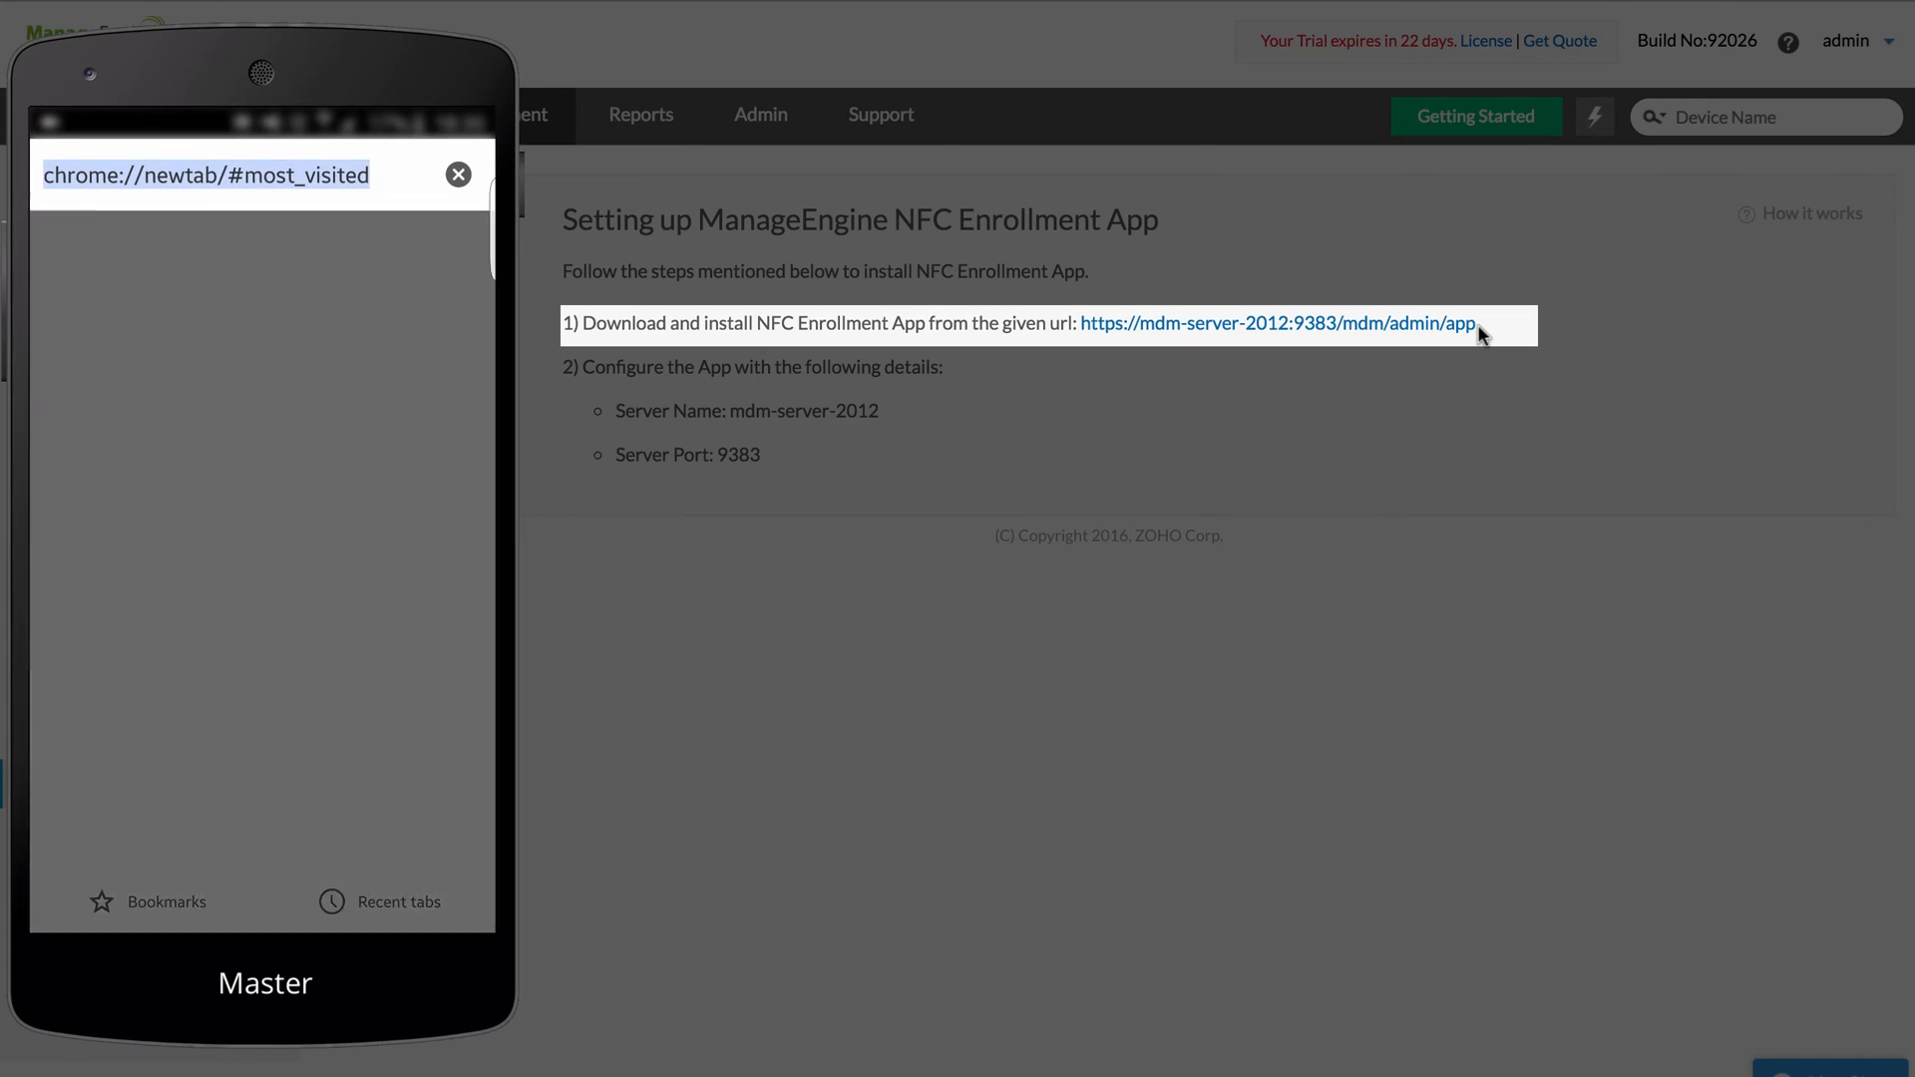
pyautogui.write('https://mdm-server')
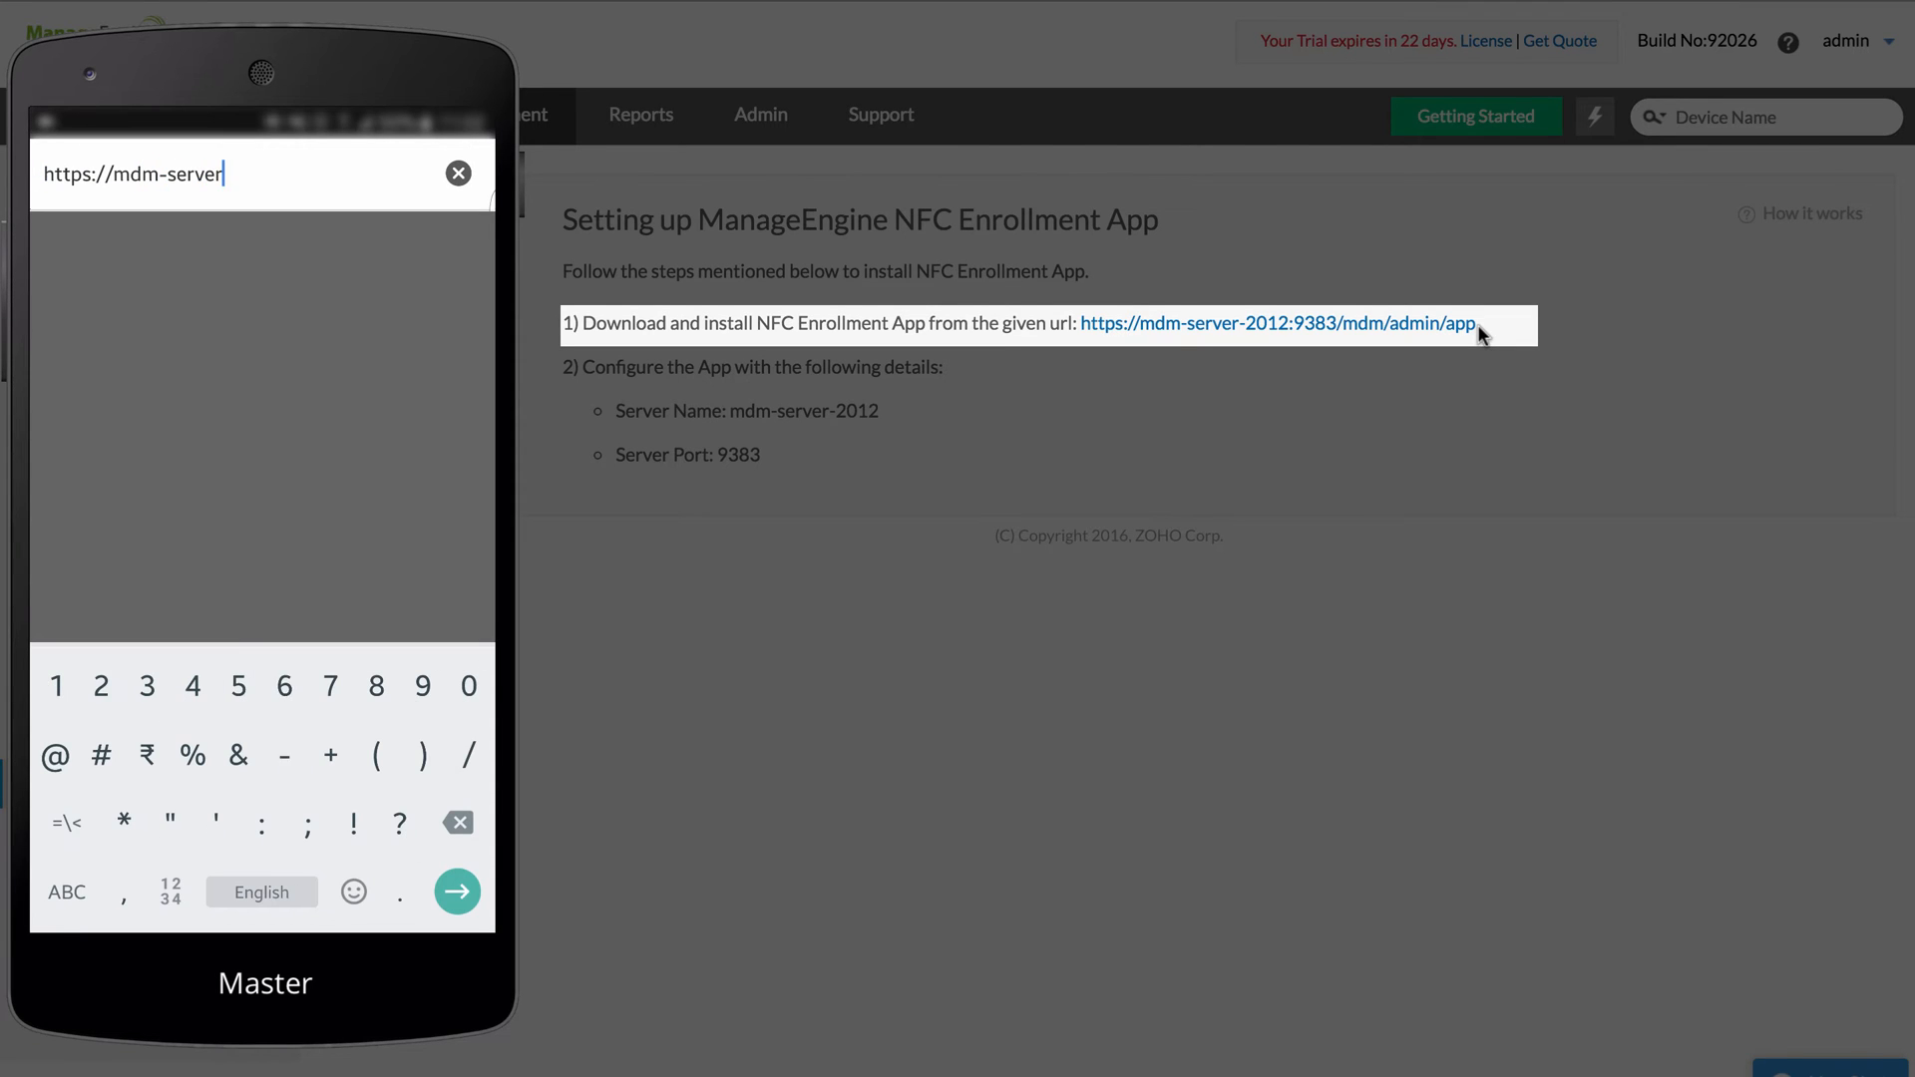
pyautogui.write('-2012:93')
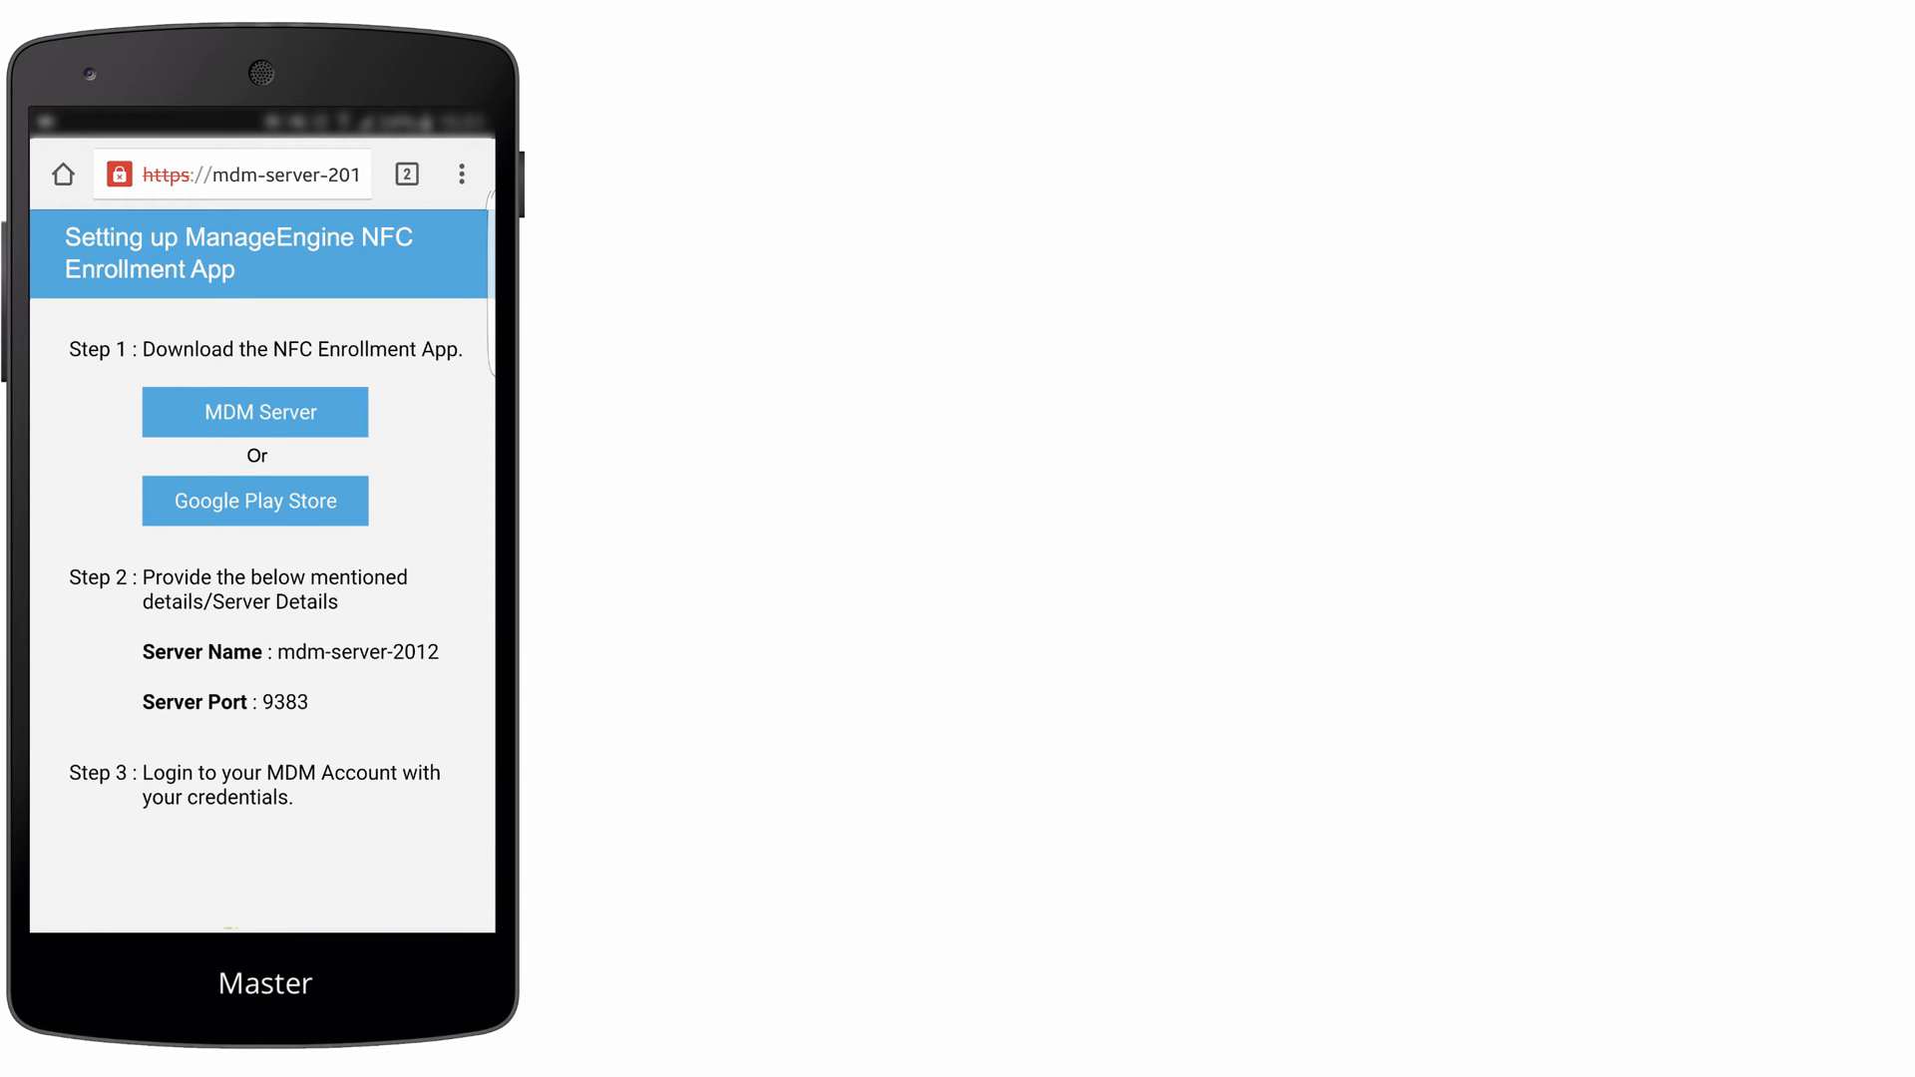
# Install ManageEngine NFC Enrollment from Google Play, accepting its permissions, and launch it
pyautogui.click(256, 503)
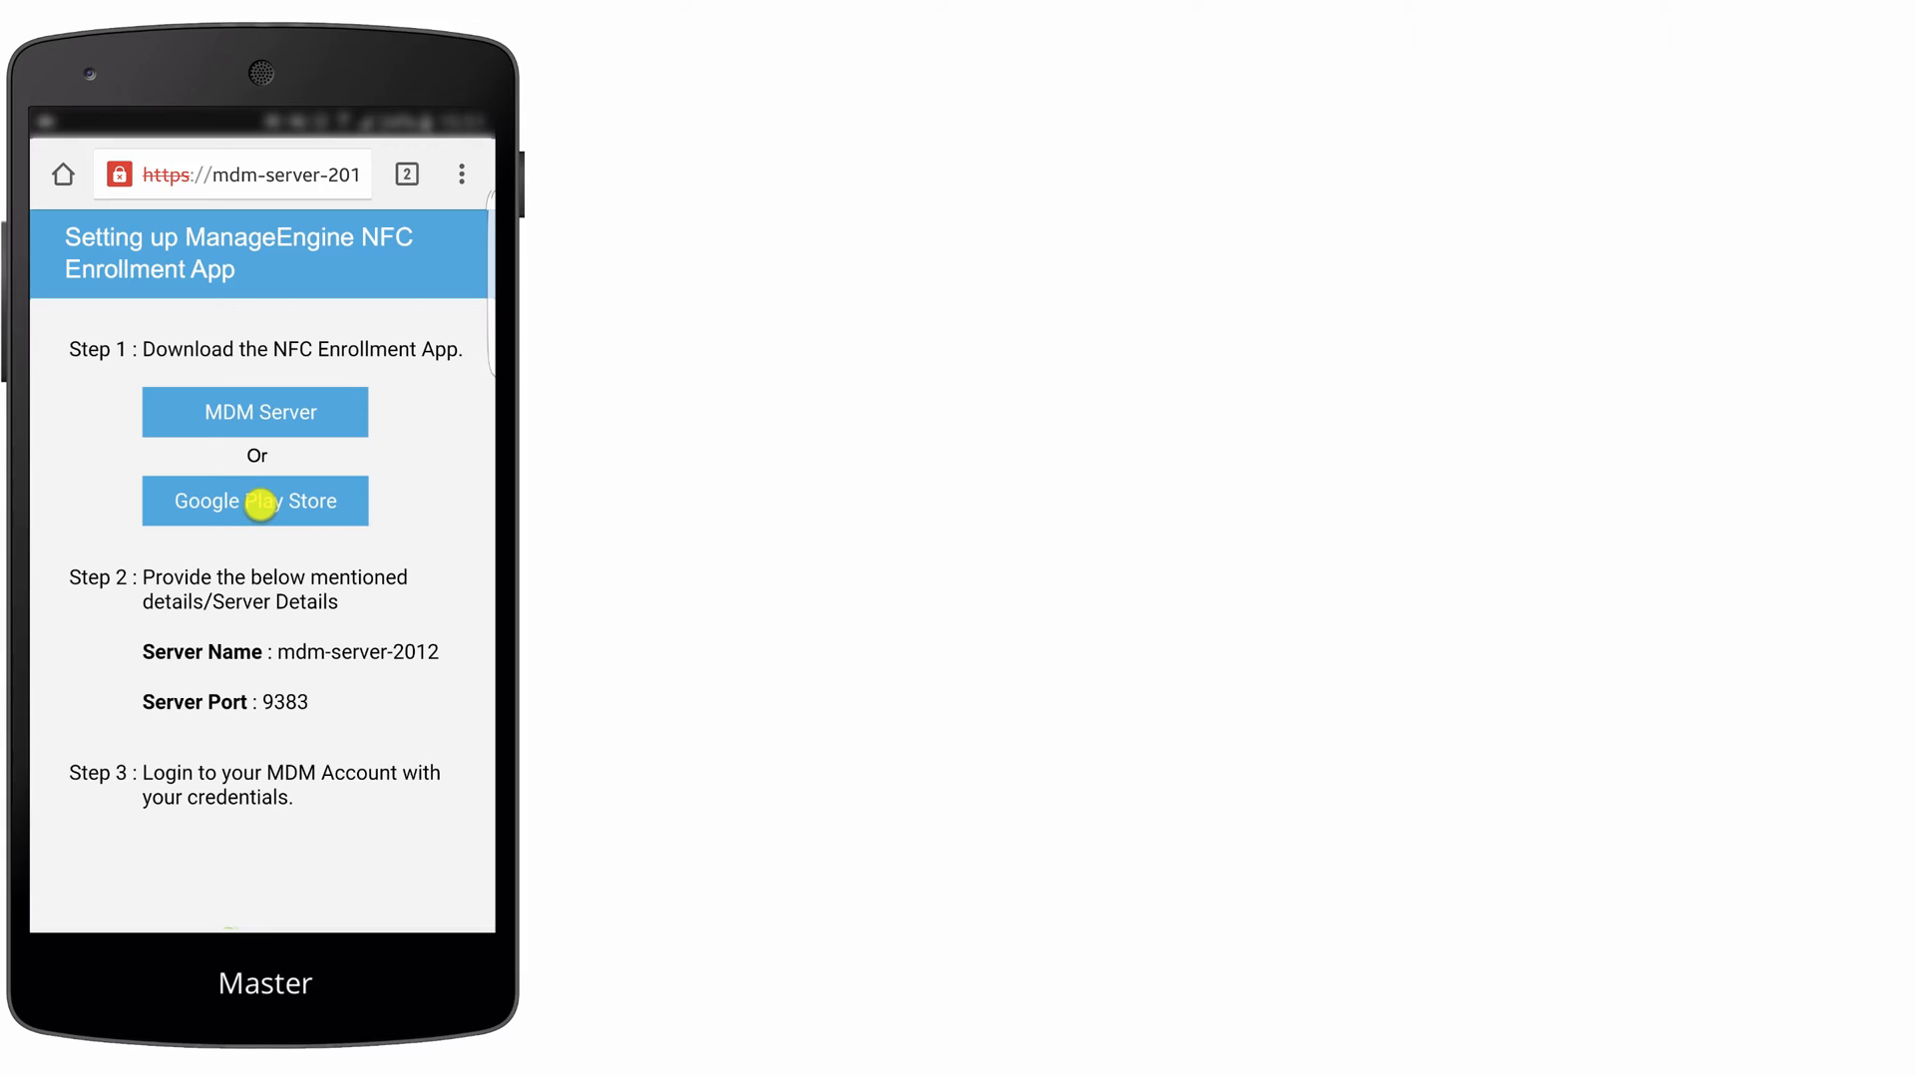
pyautogui.click(255, 501)
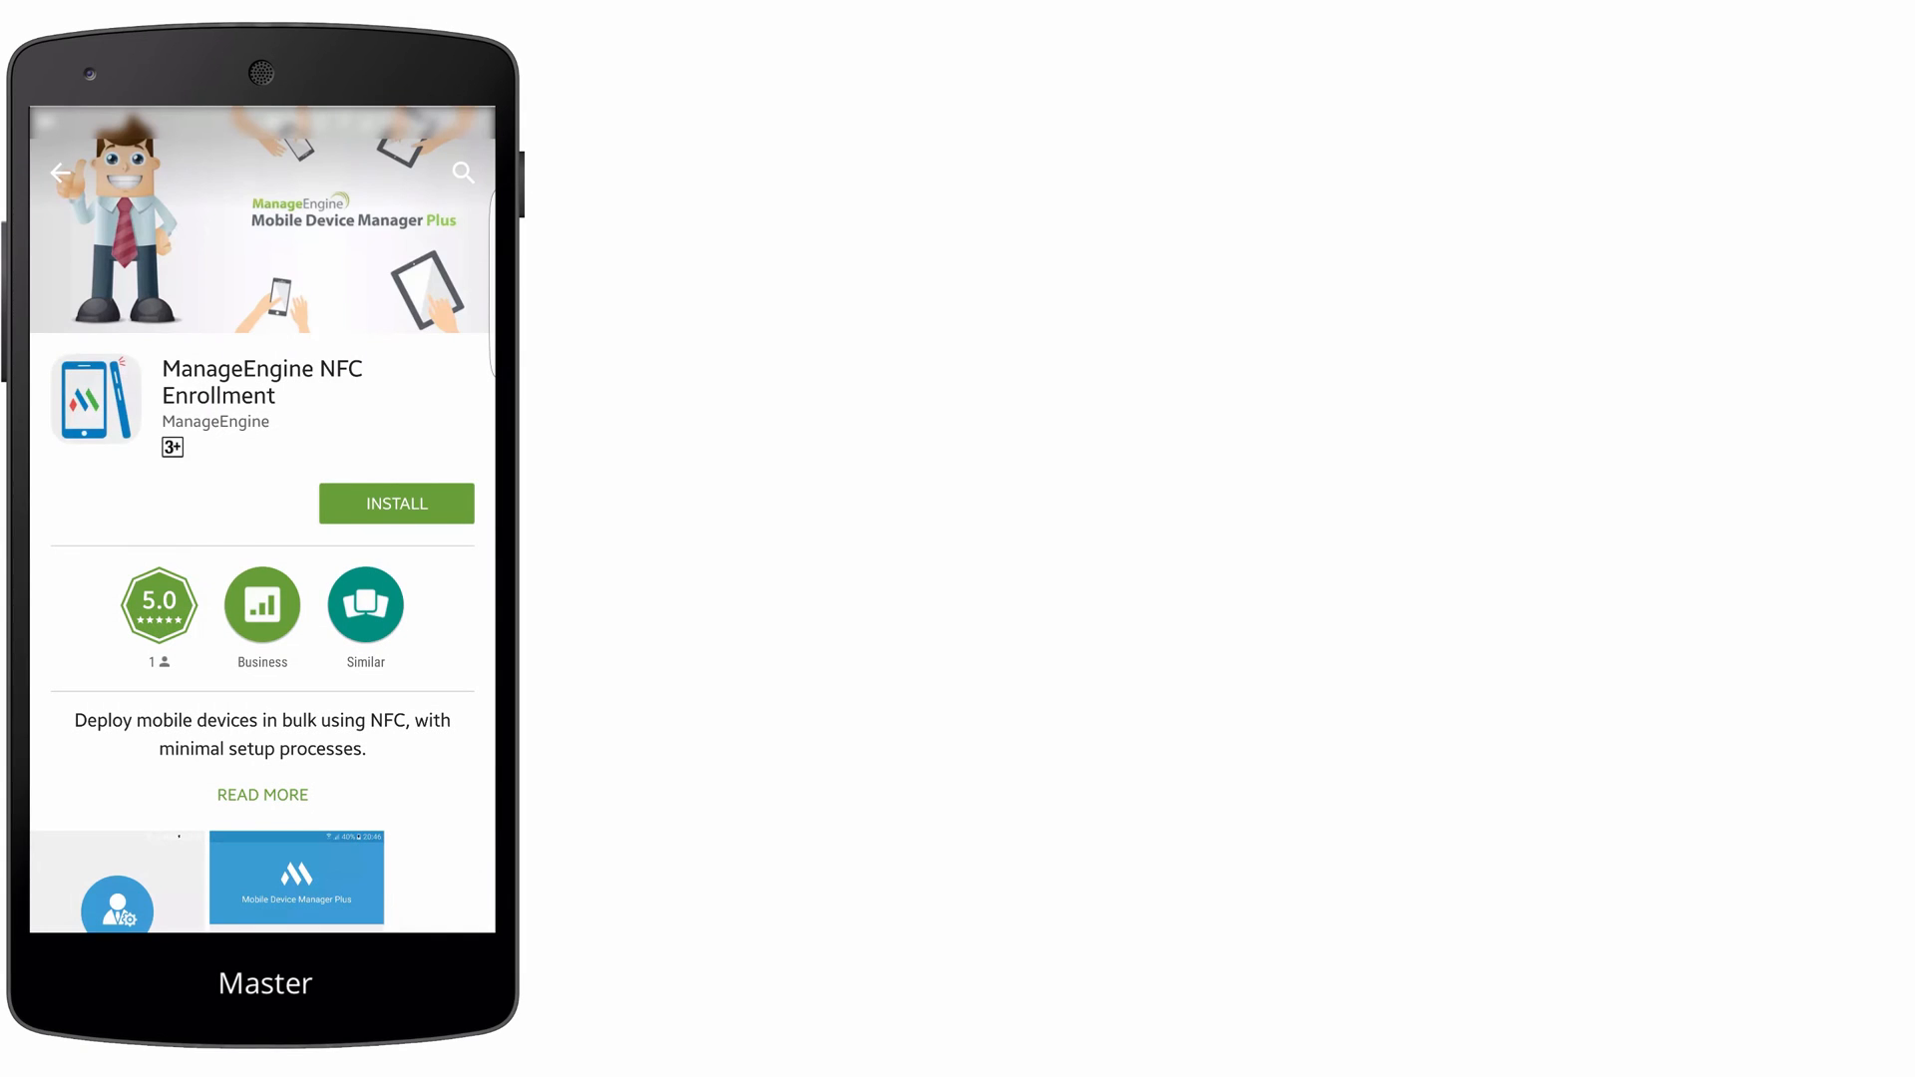
pyautogui.click(395, 503)
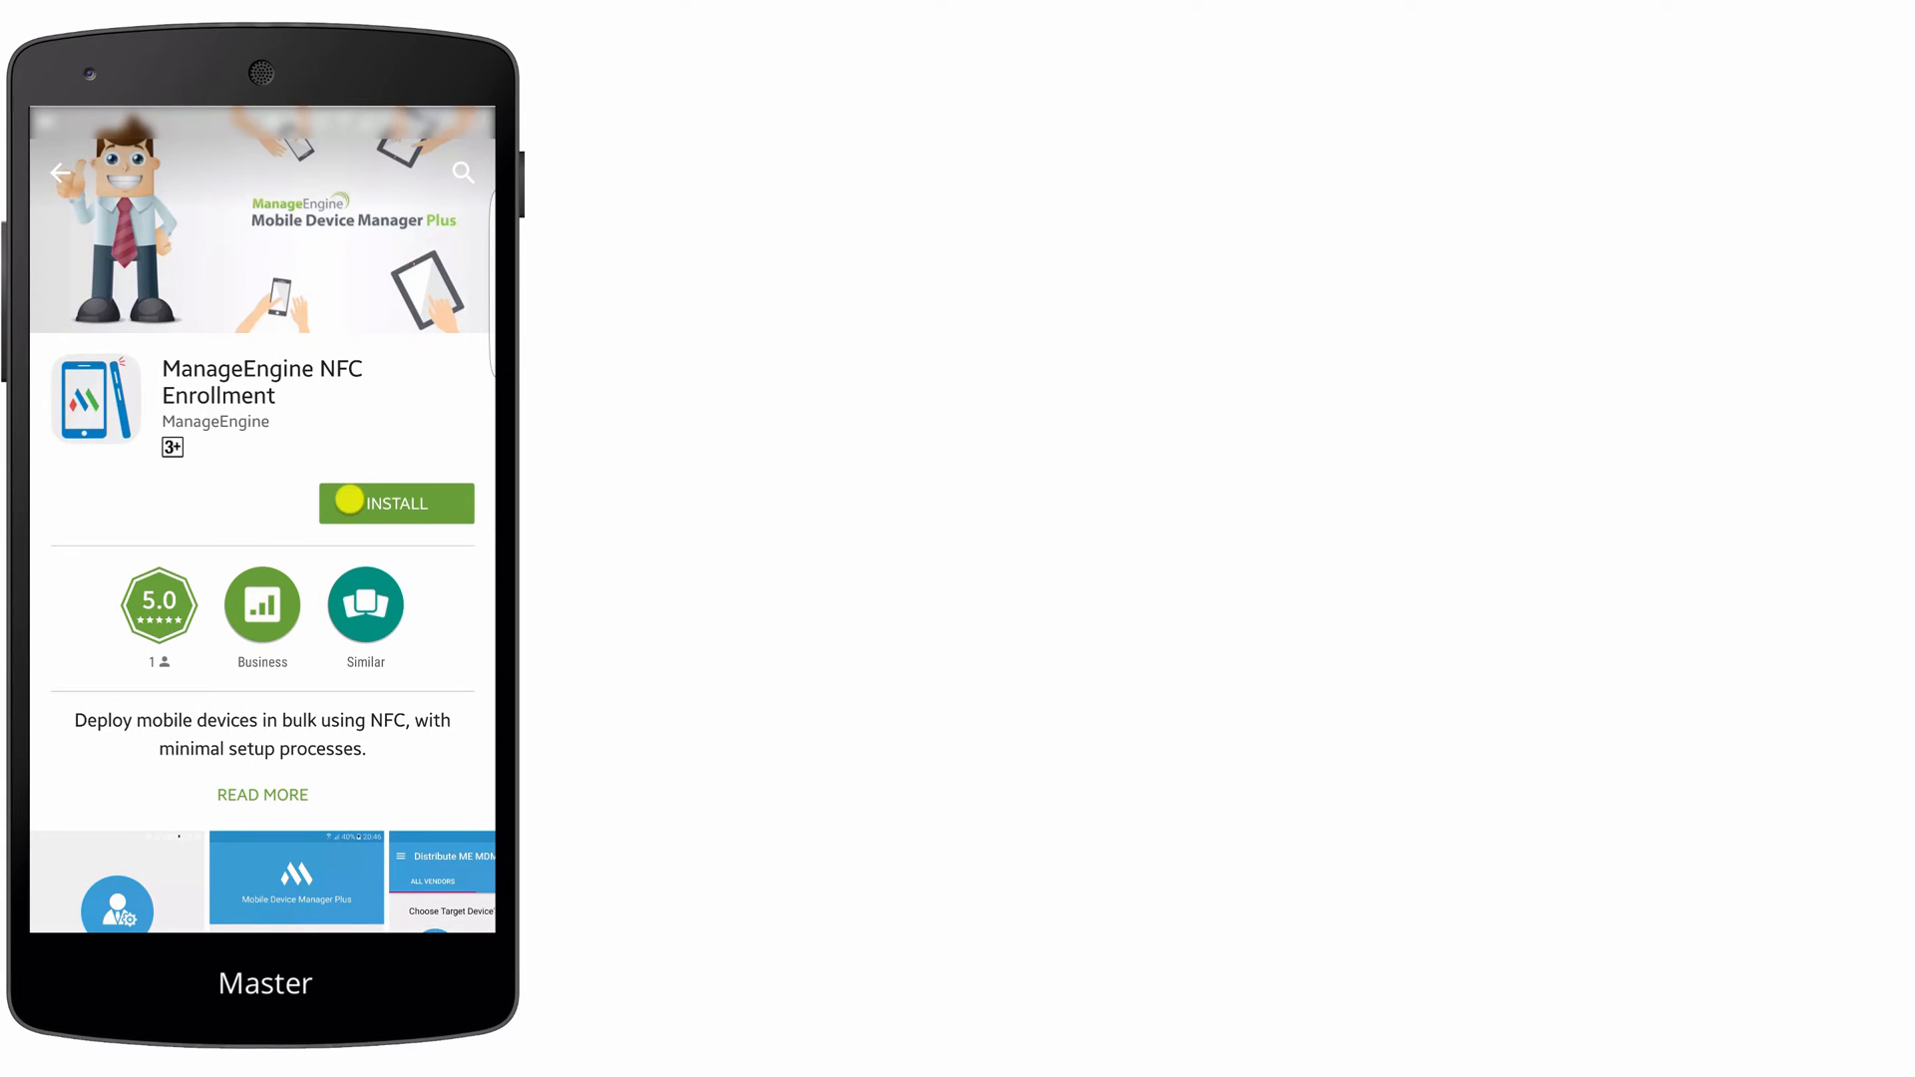
pyautogui.click(395, 502)
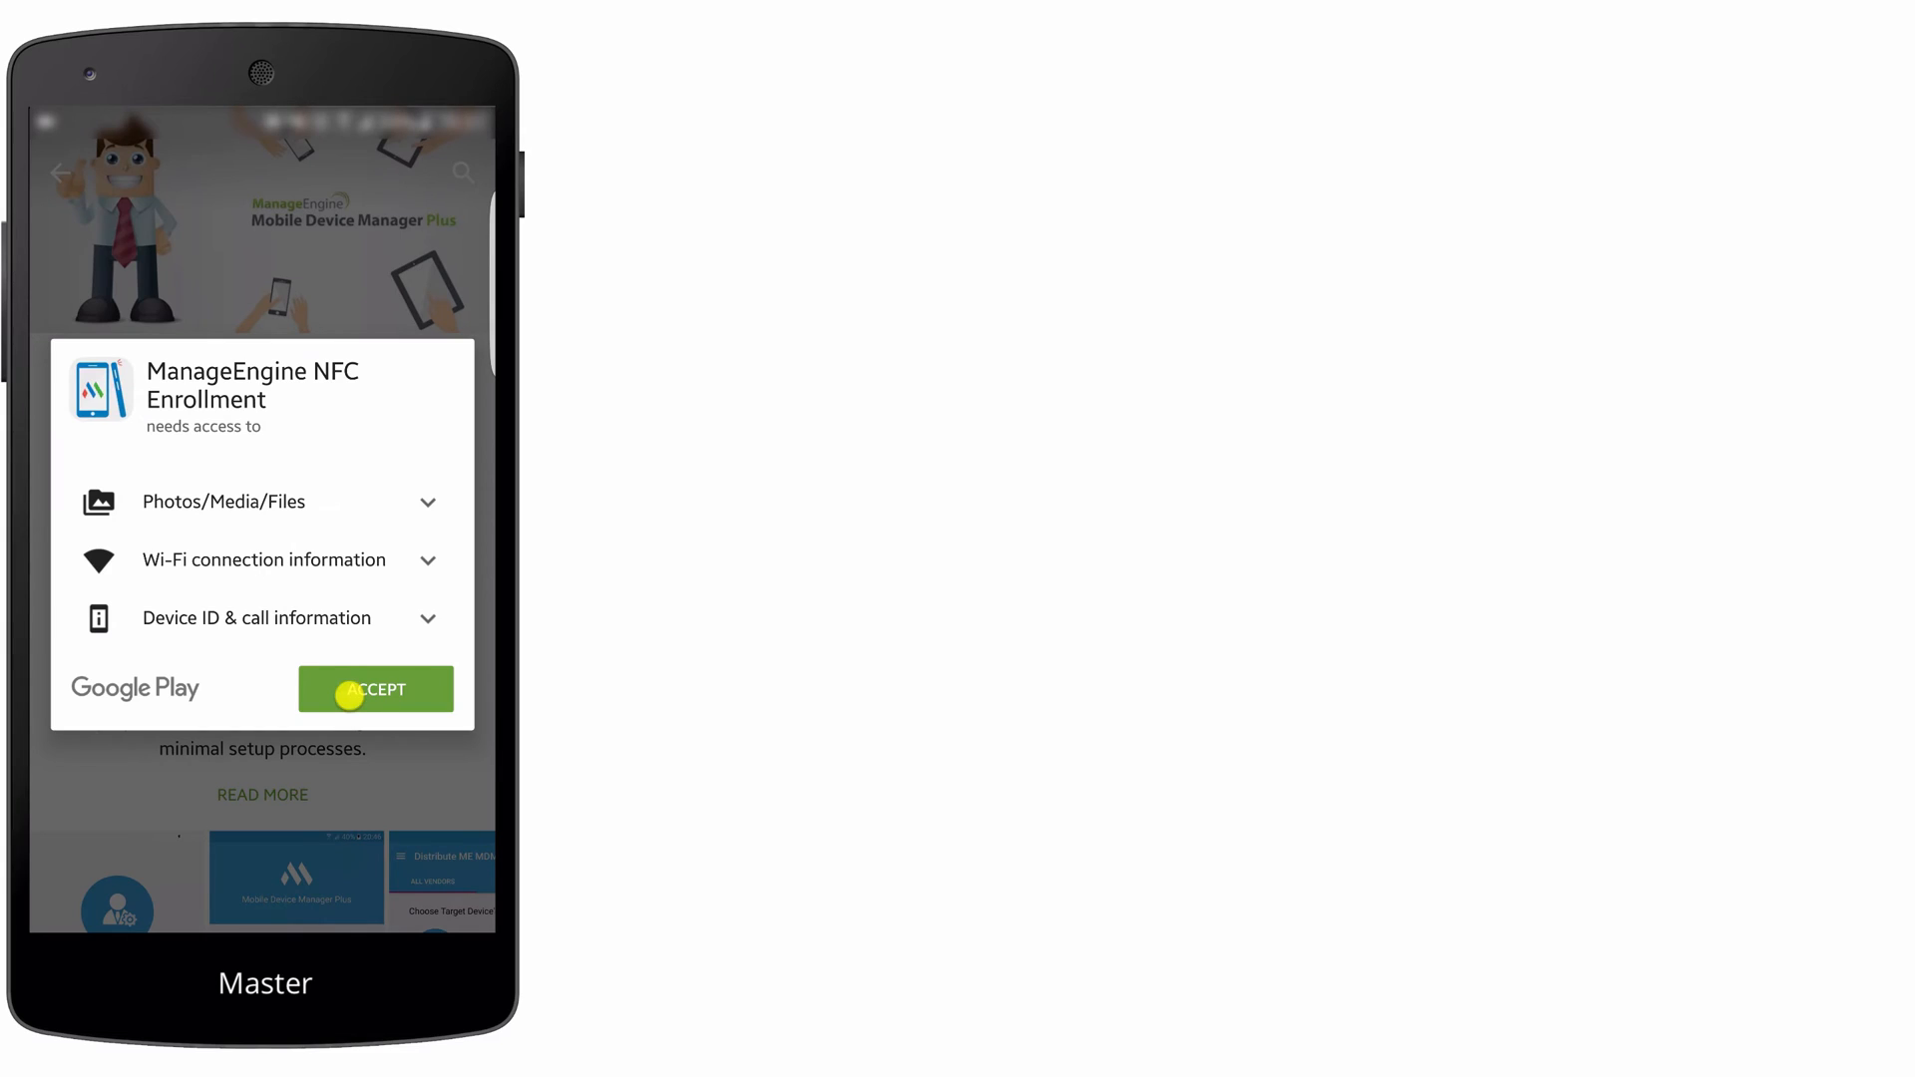
pyautogui.click(375, 688)
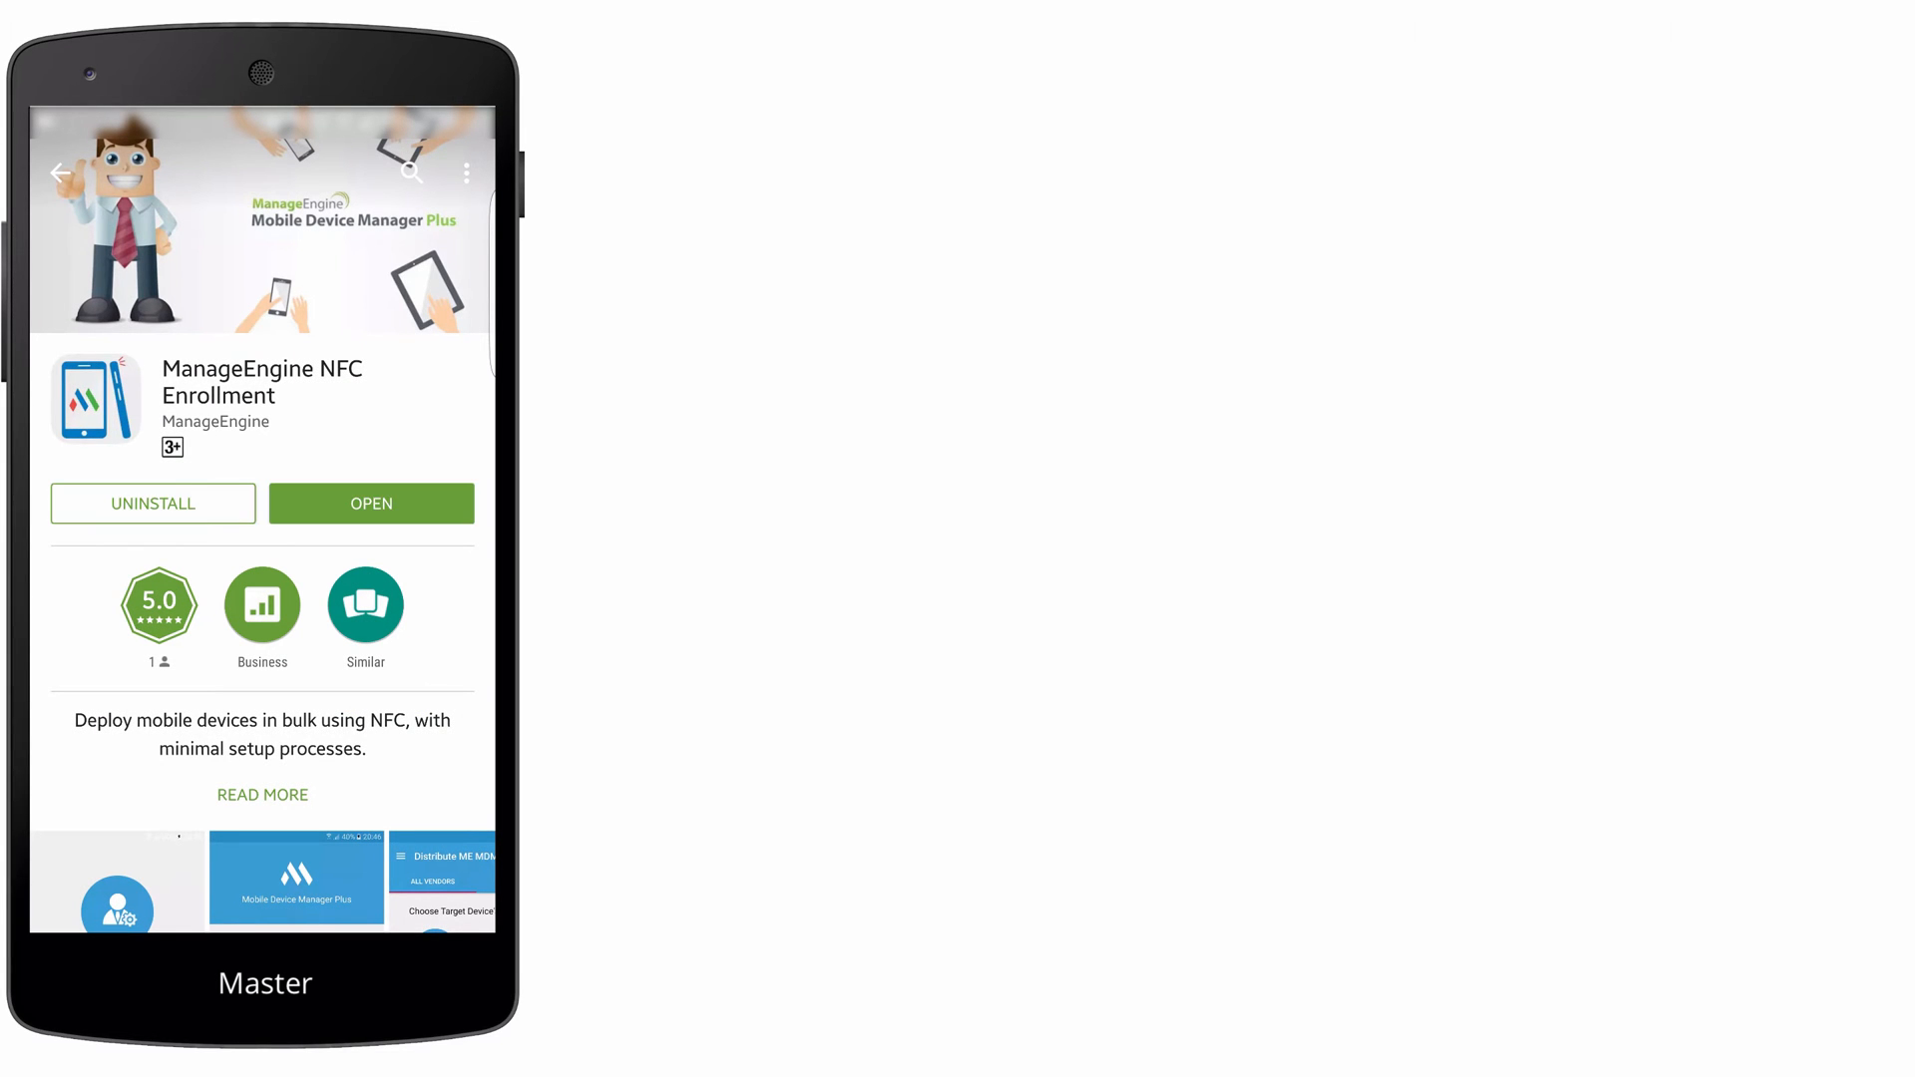
pyautogui.click(371, 503)
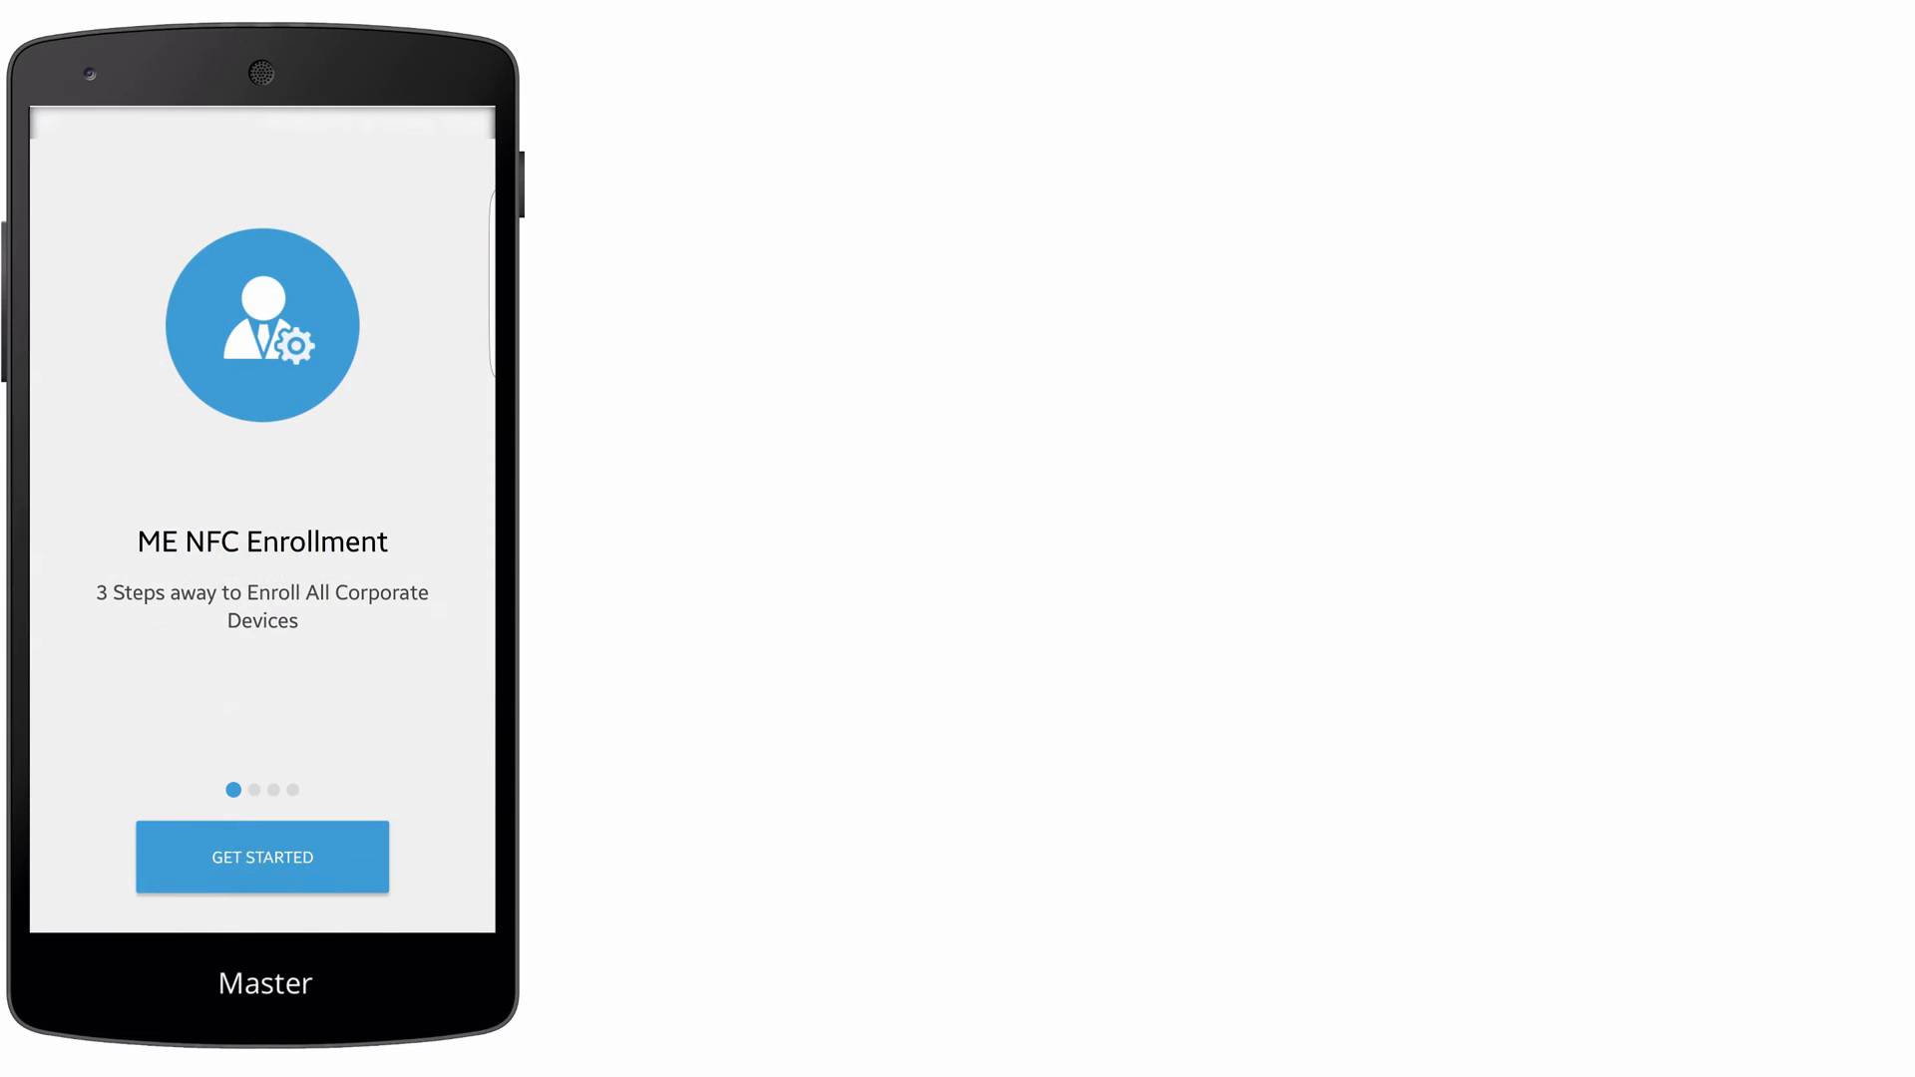
# Connect the NFC Enrollment app to the on-premises server and sign in to reach Distribute ME MDM App
pyautogui.click(262, 856)
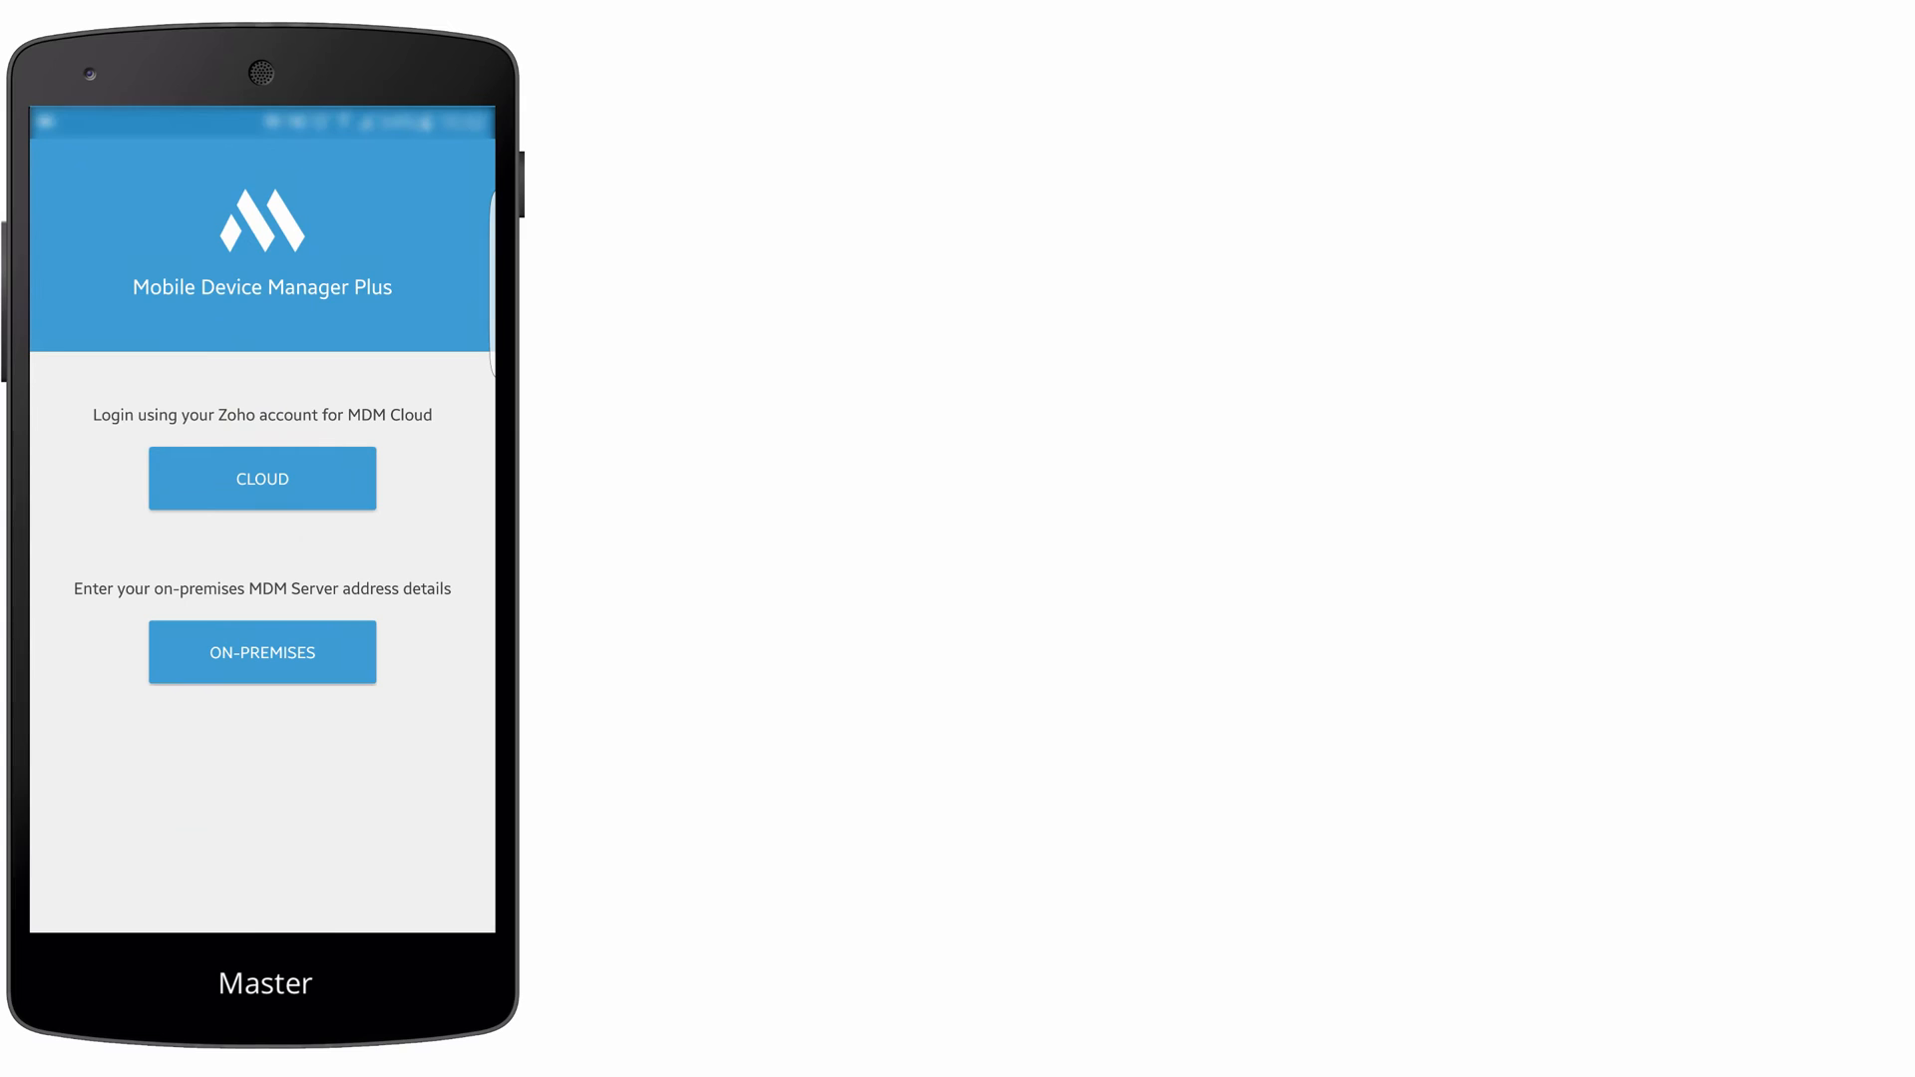
pyautogui.click(261, 650)
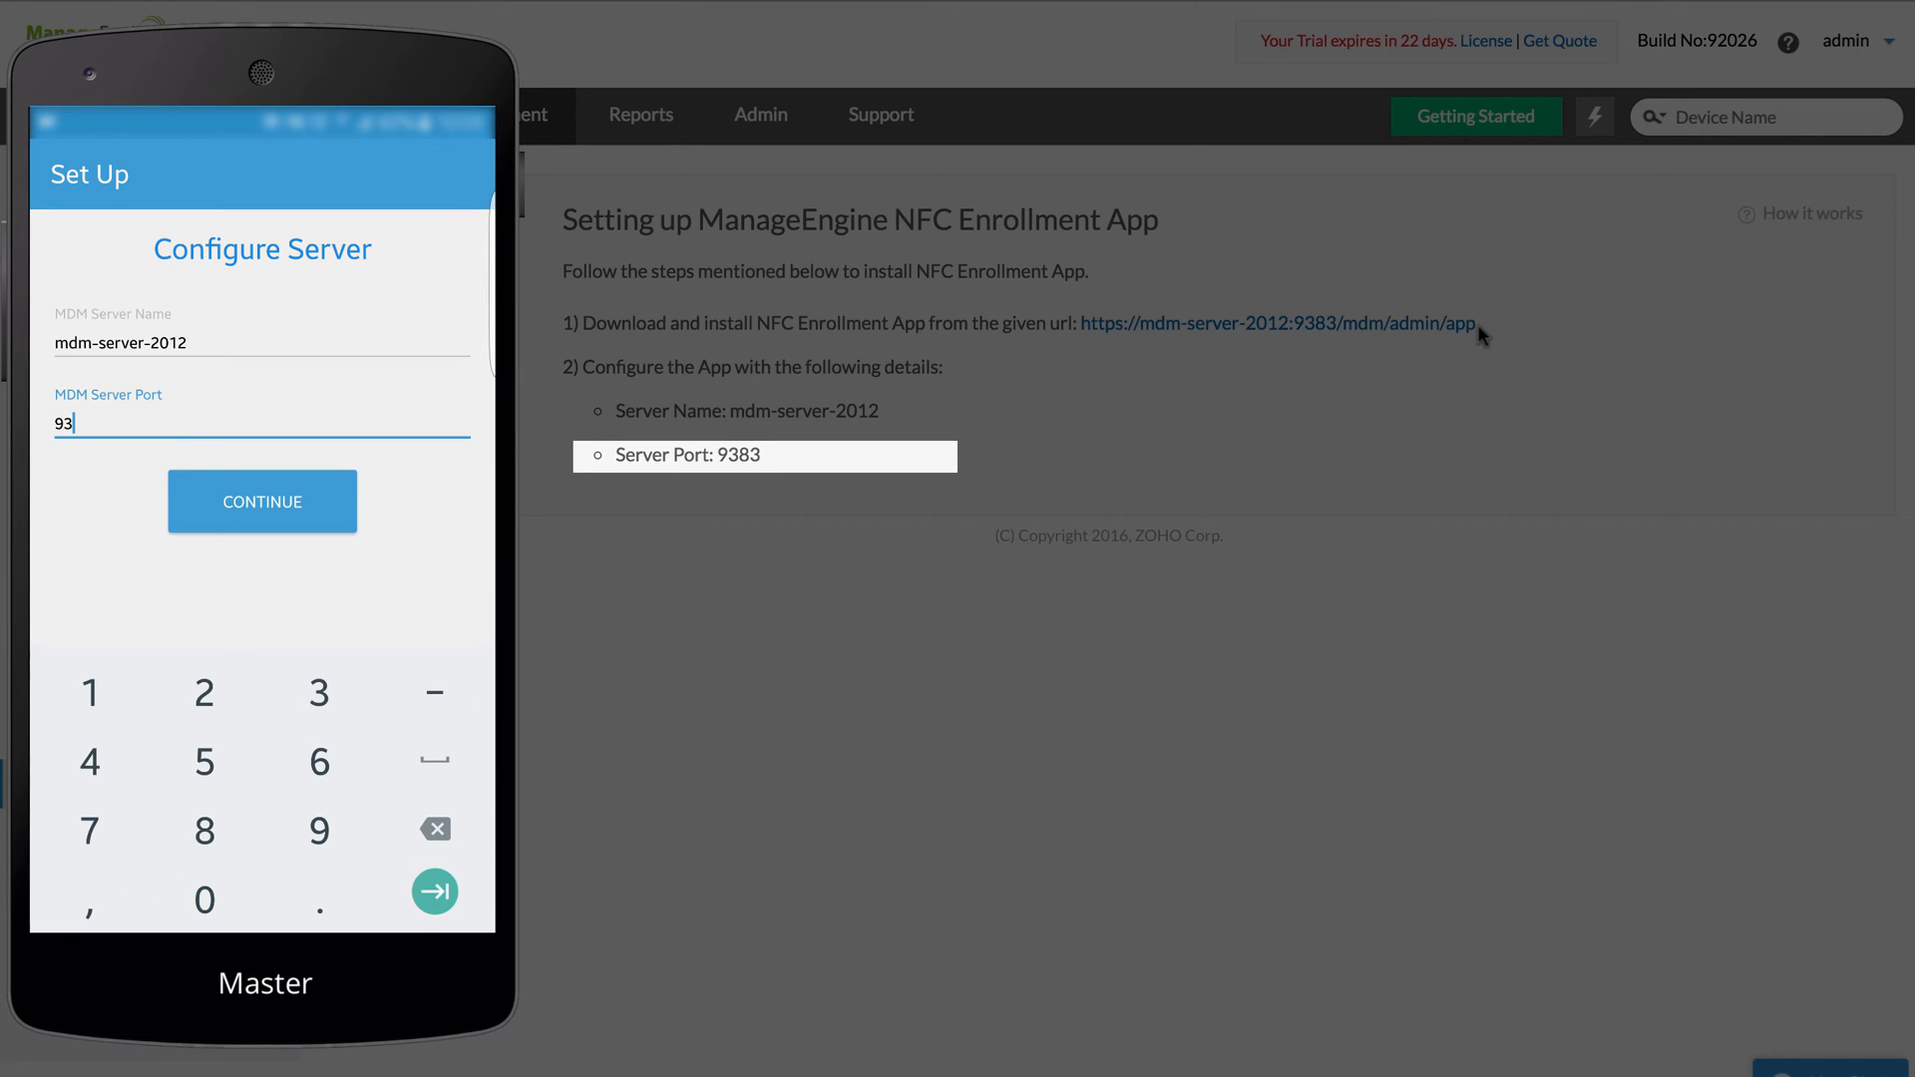
pyautogui.click(262, 503)
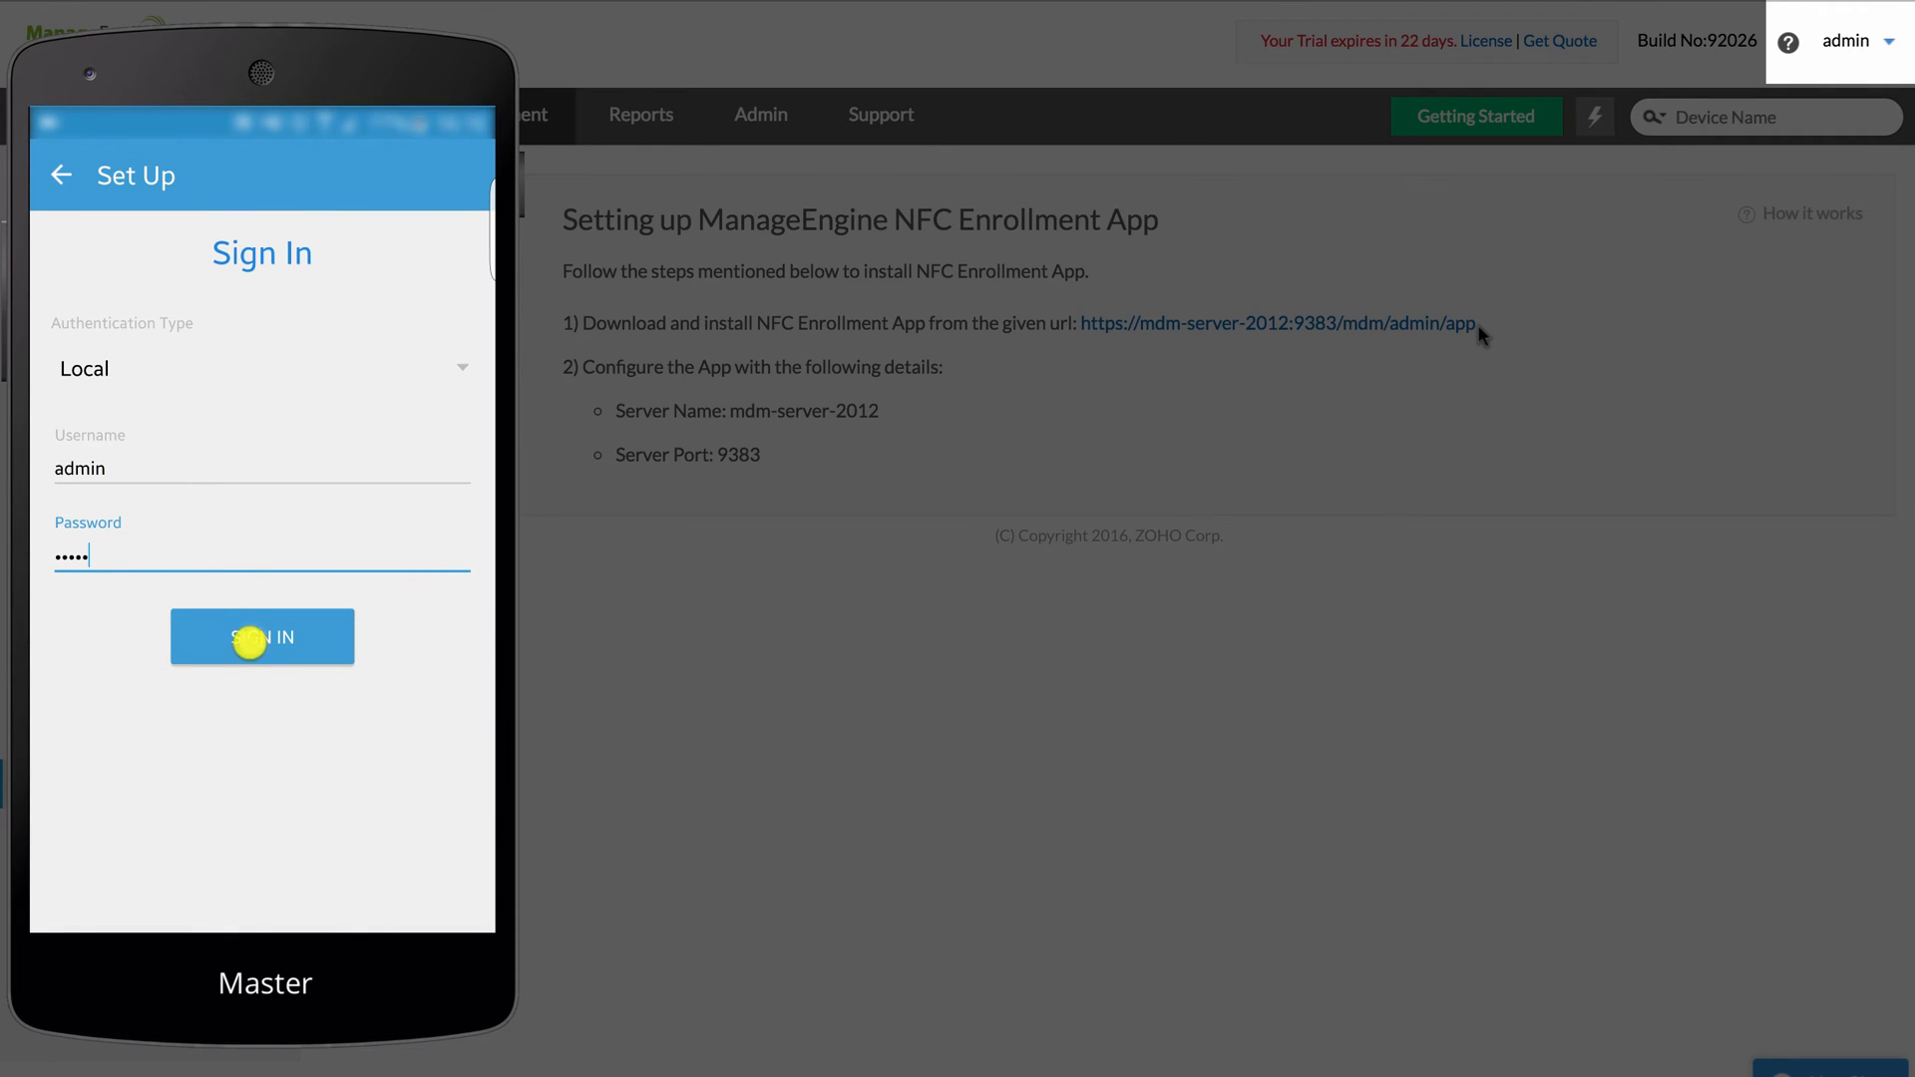
pyautogui.click(262, 636)
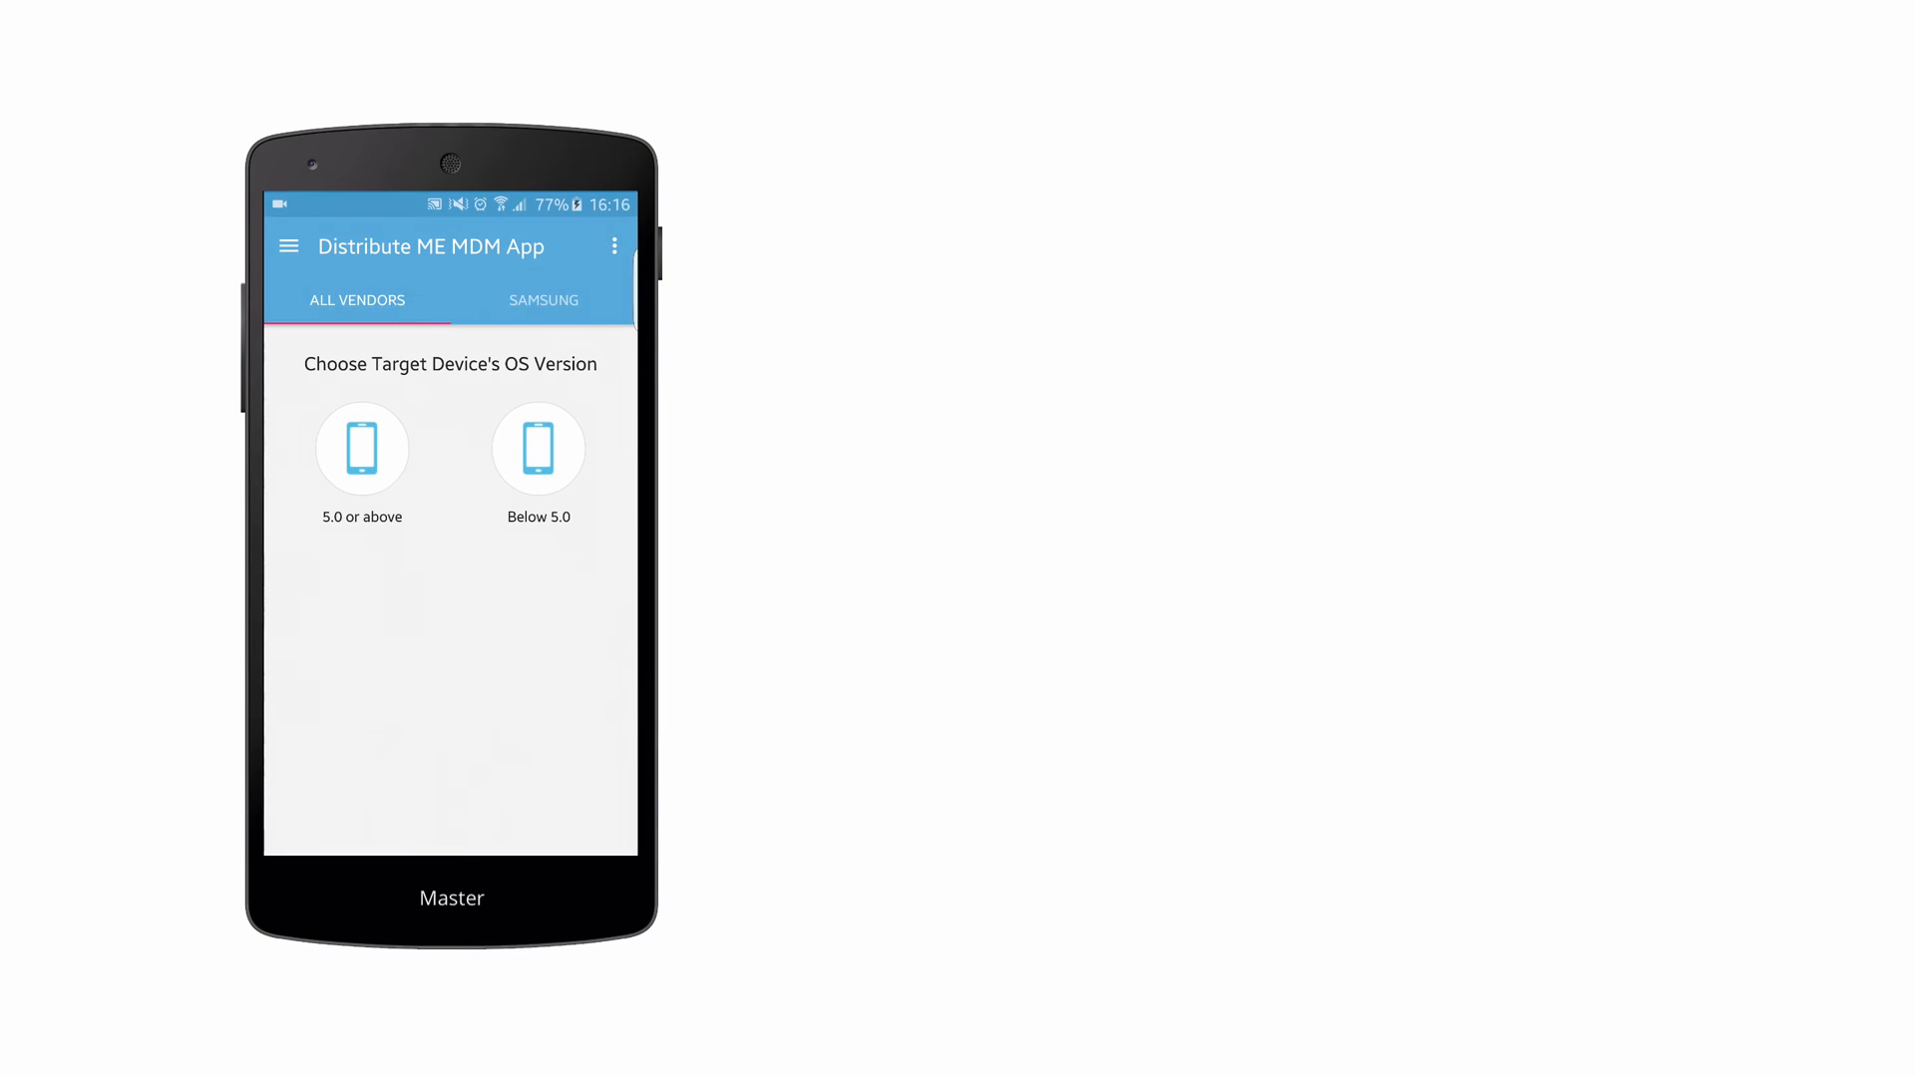
# Choose Android 5.0 or above and bump to distribute the ME MDM App to the target device
pyautogui.click(362, 449)
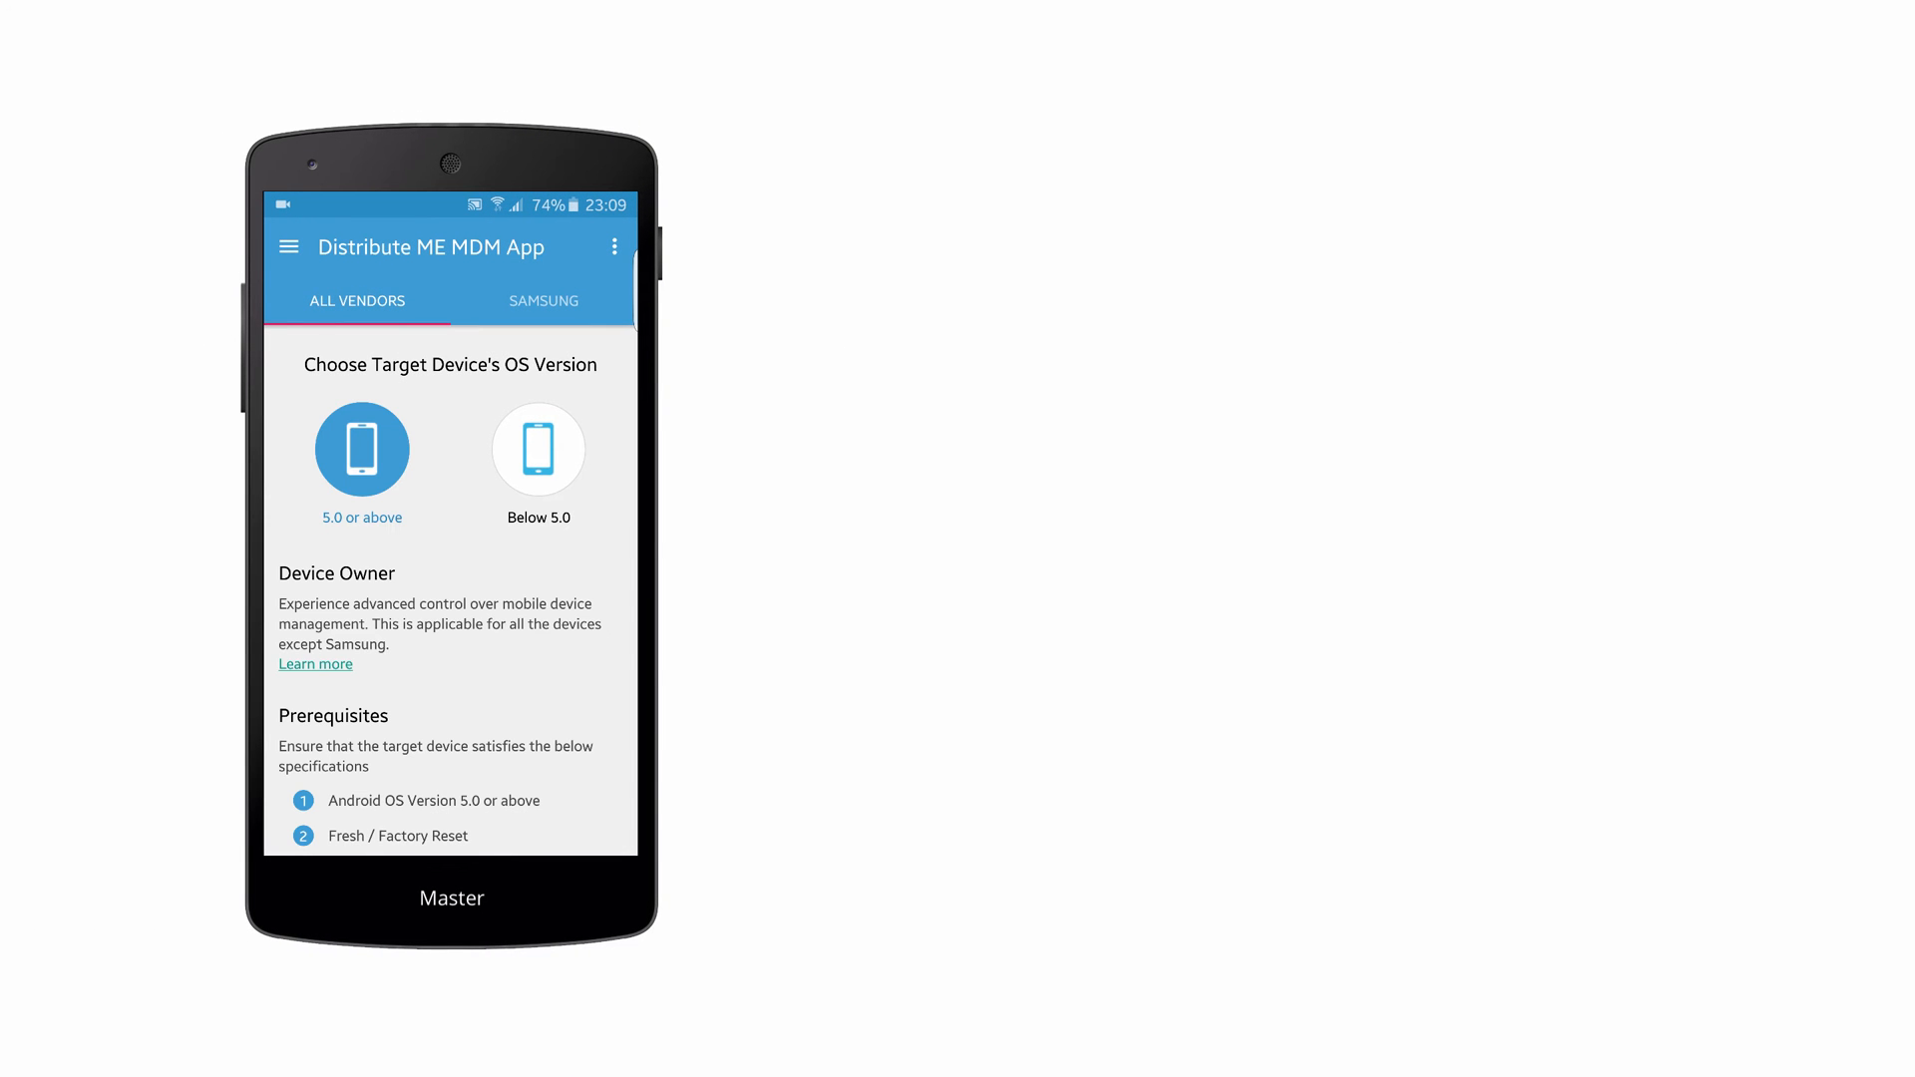
pyautogui.scroll(-3)
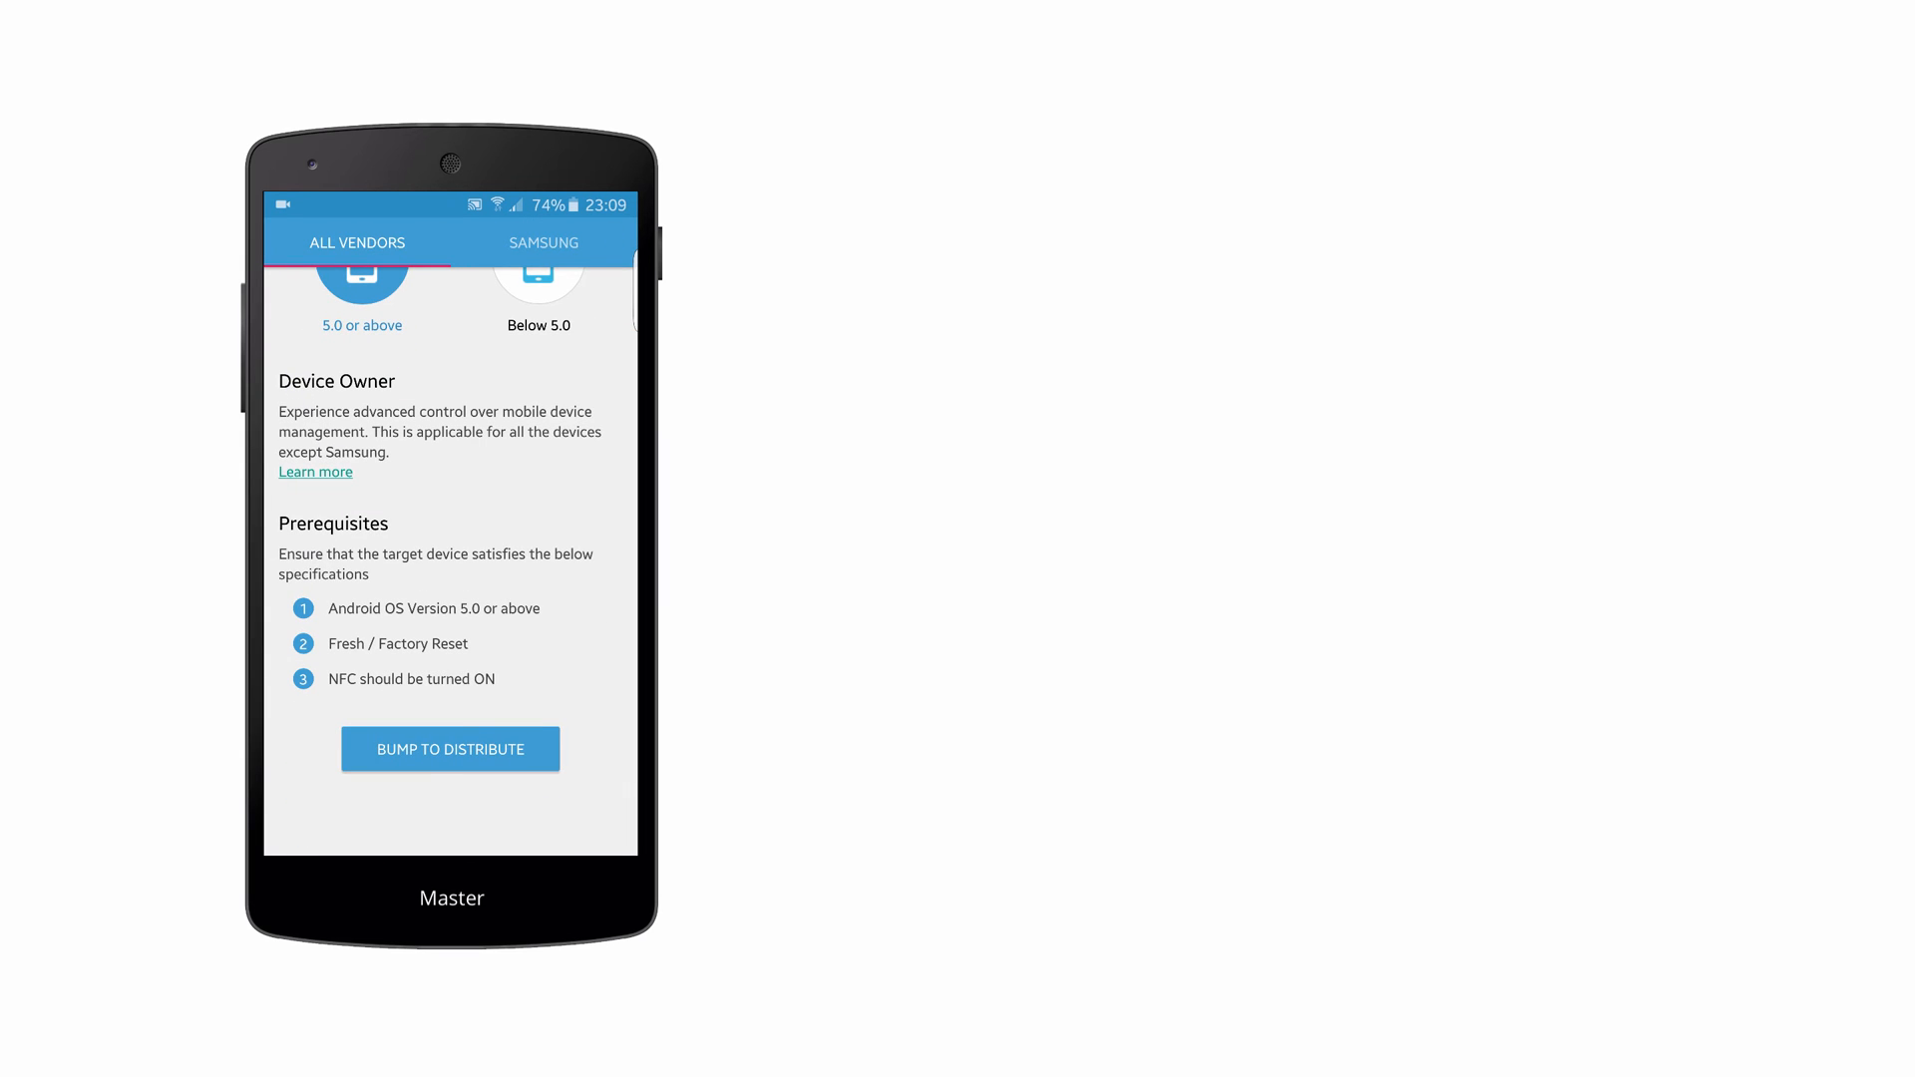
pyautogui.click(451, 749)
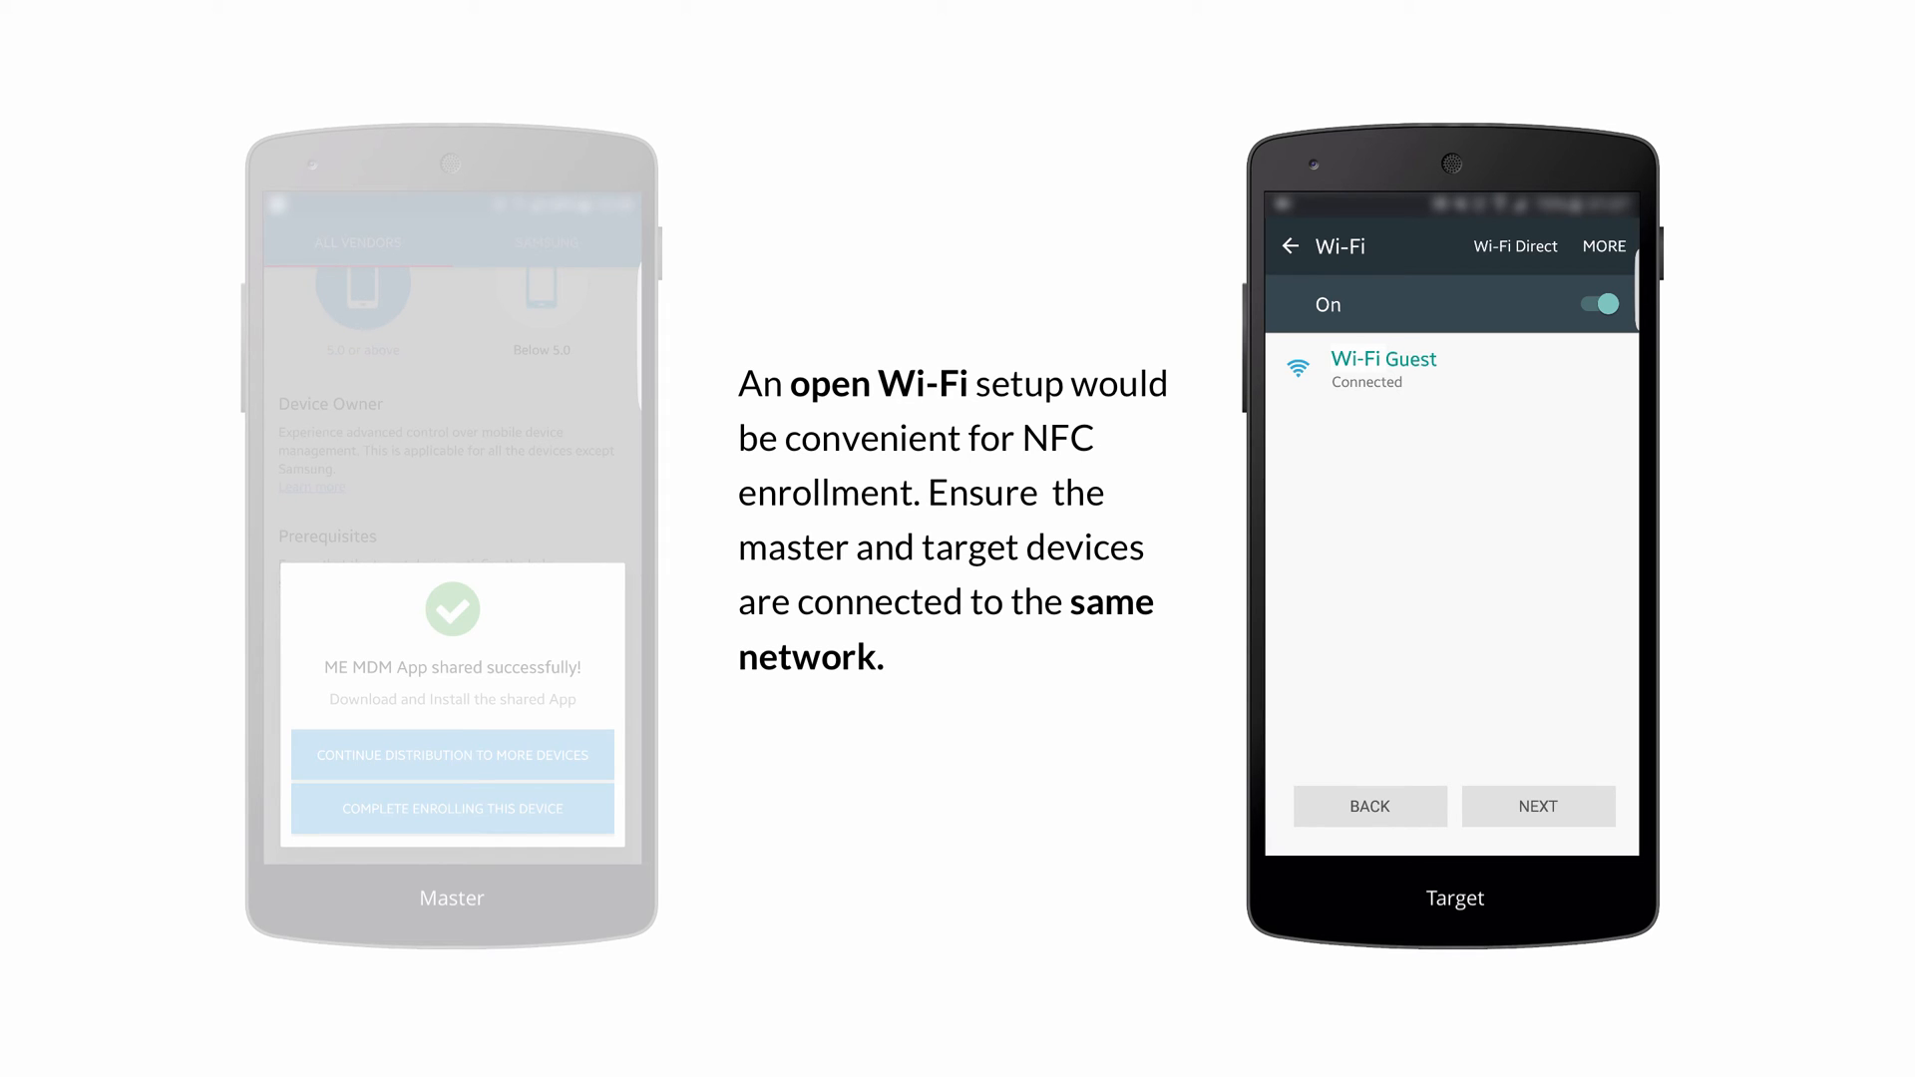
# Complete enrolling the target device and finish on it so it is enrolled to ME MDM
pyautogui.click(1538, 806)
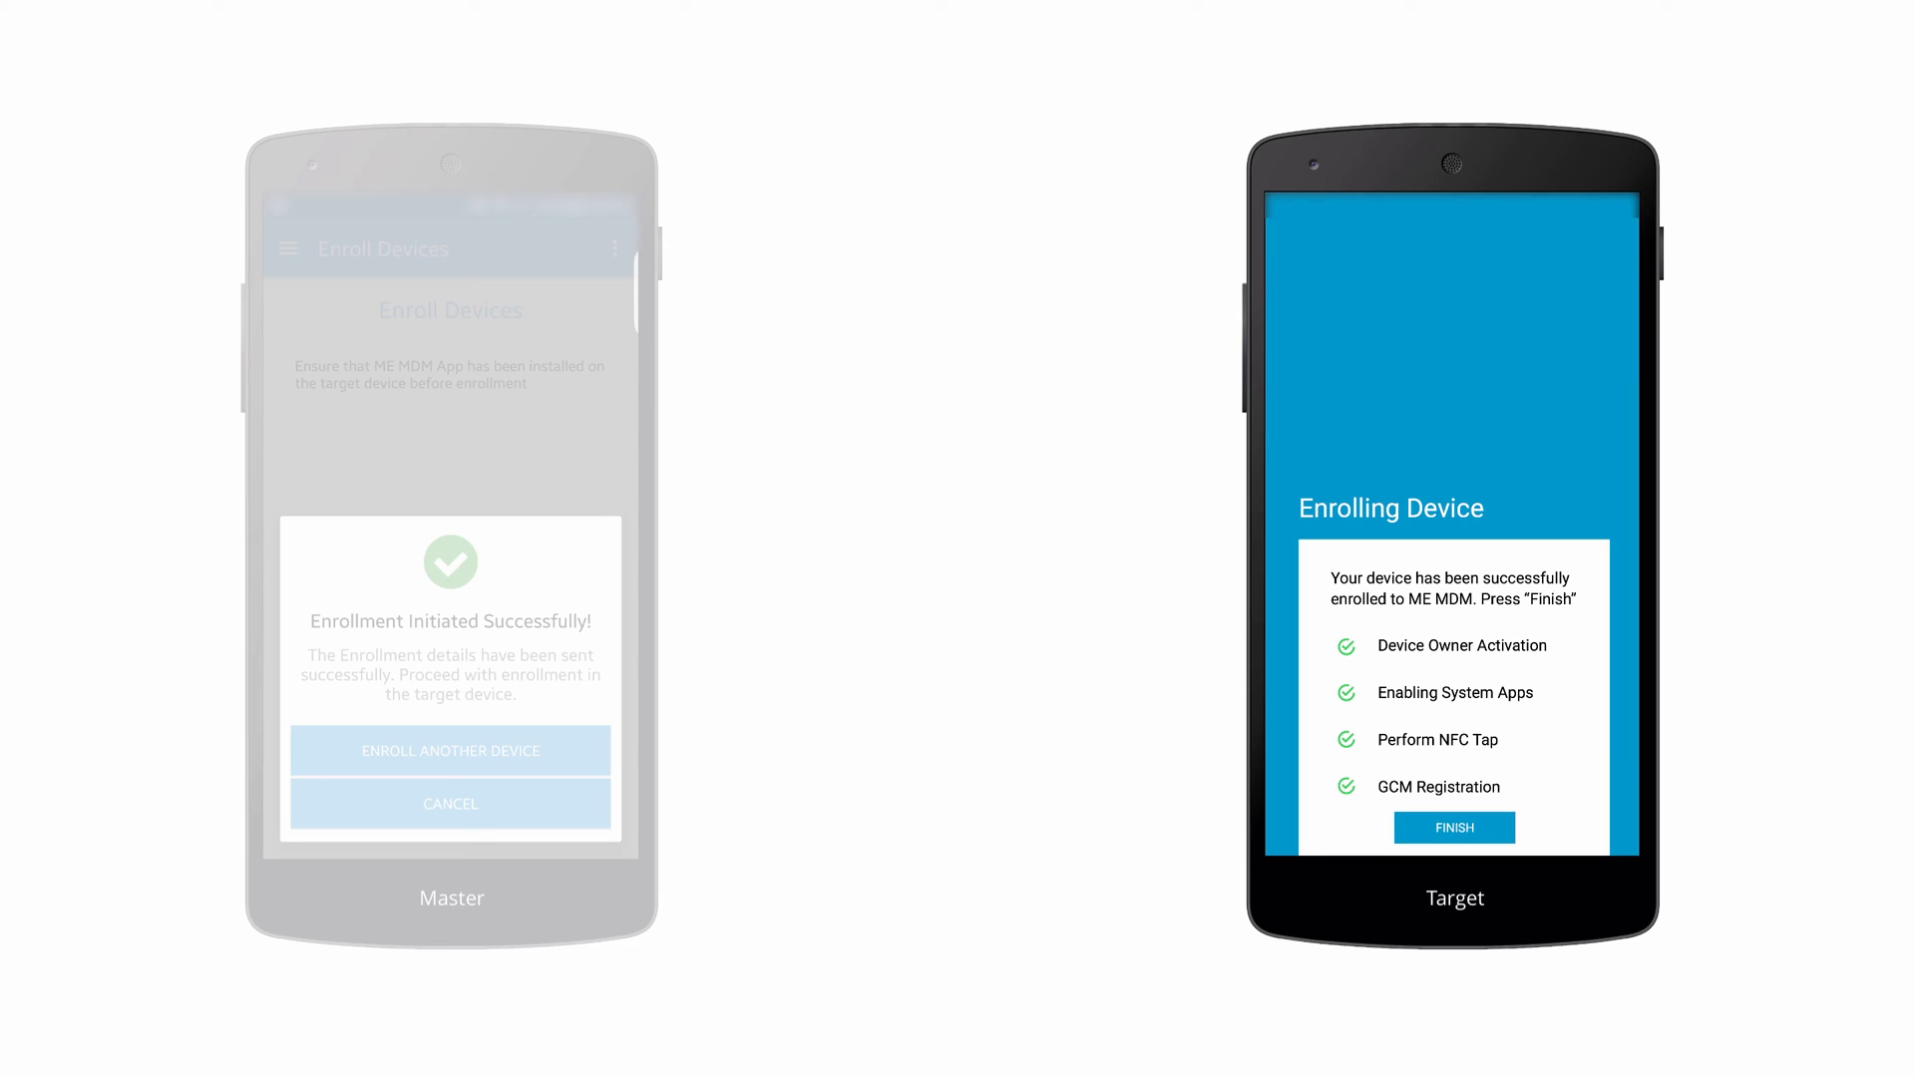
pyautogui.click(1454, 826)
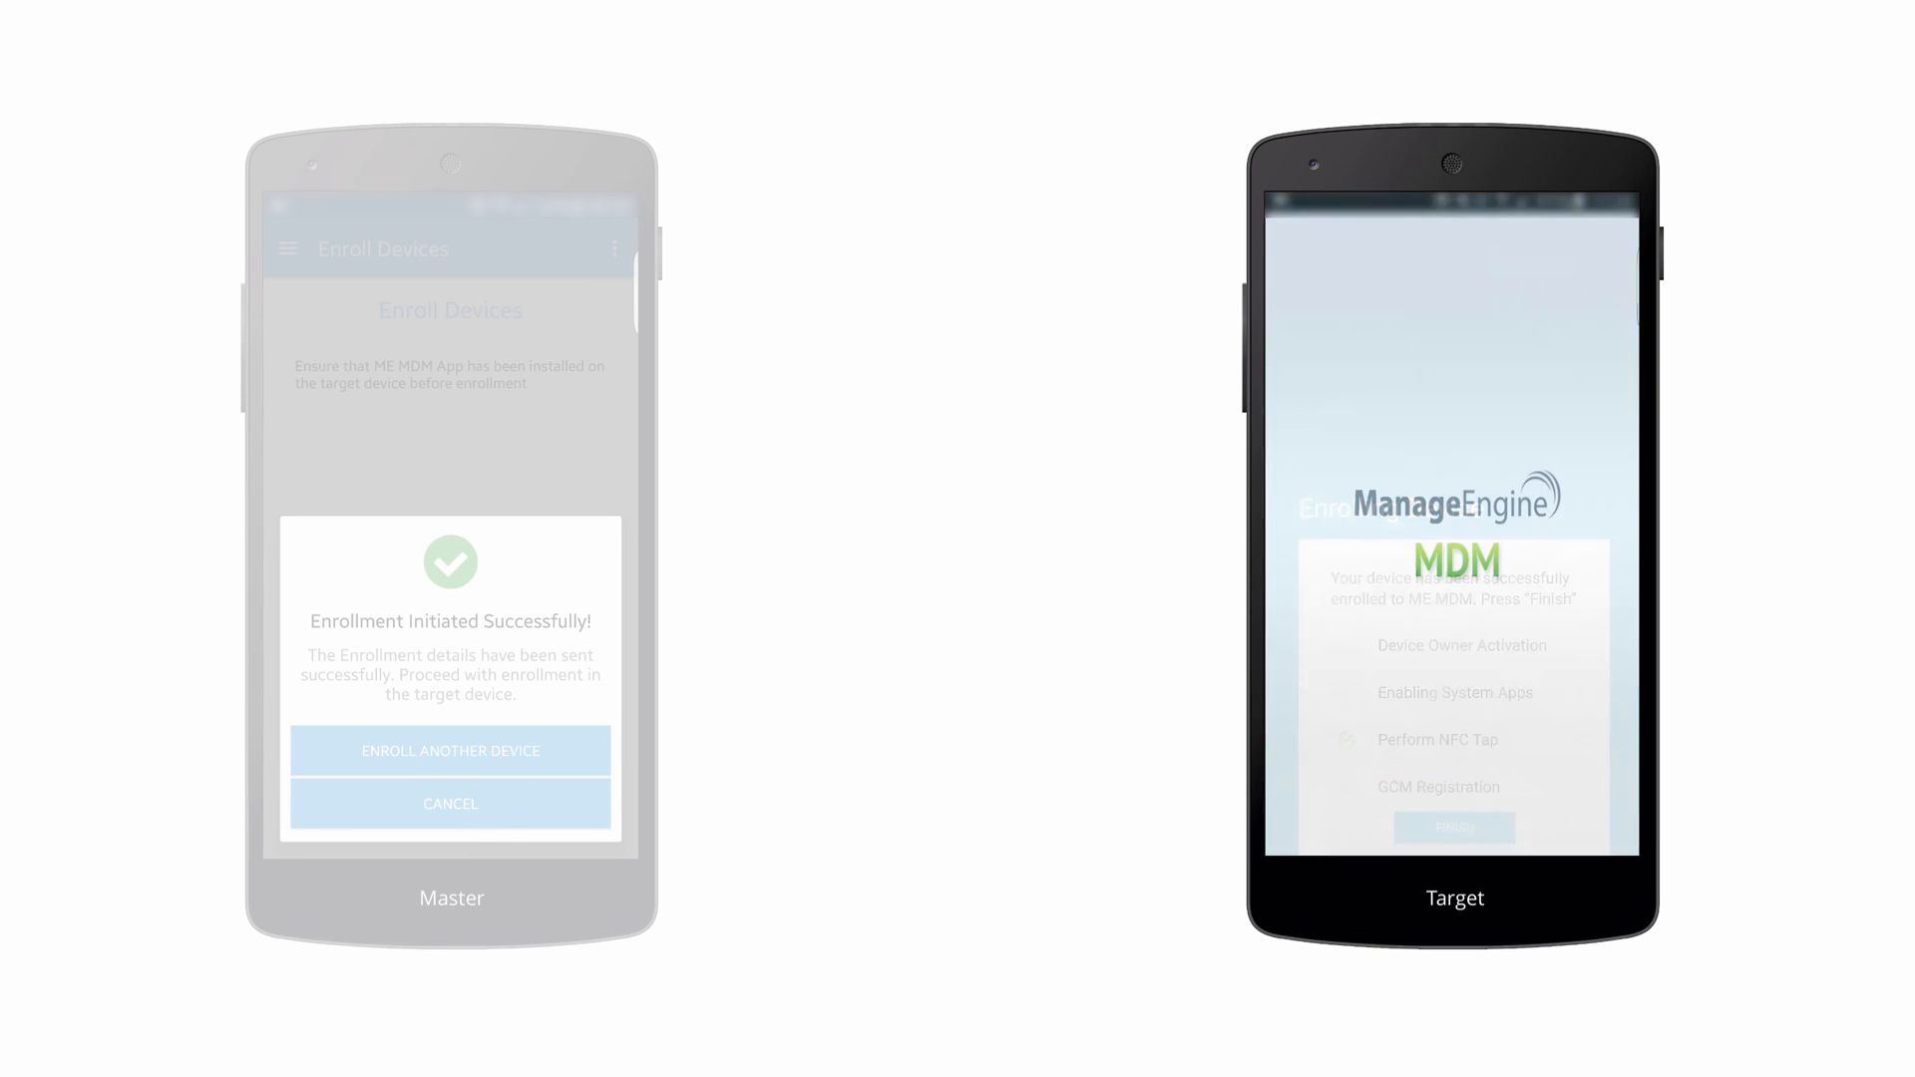
pyautogui.click(1455, 828)
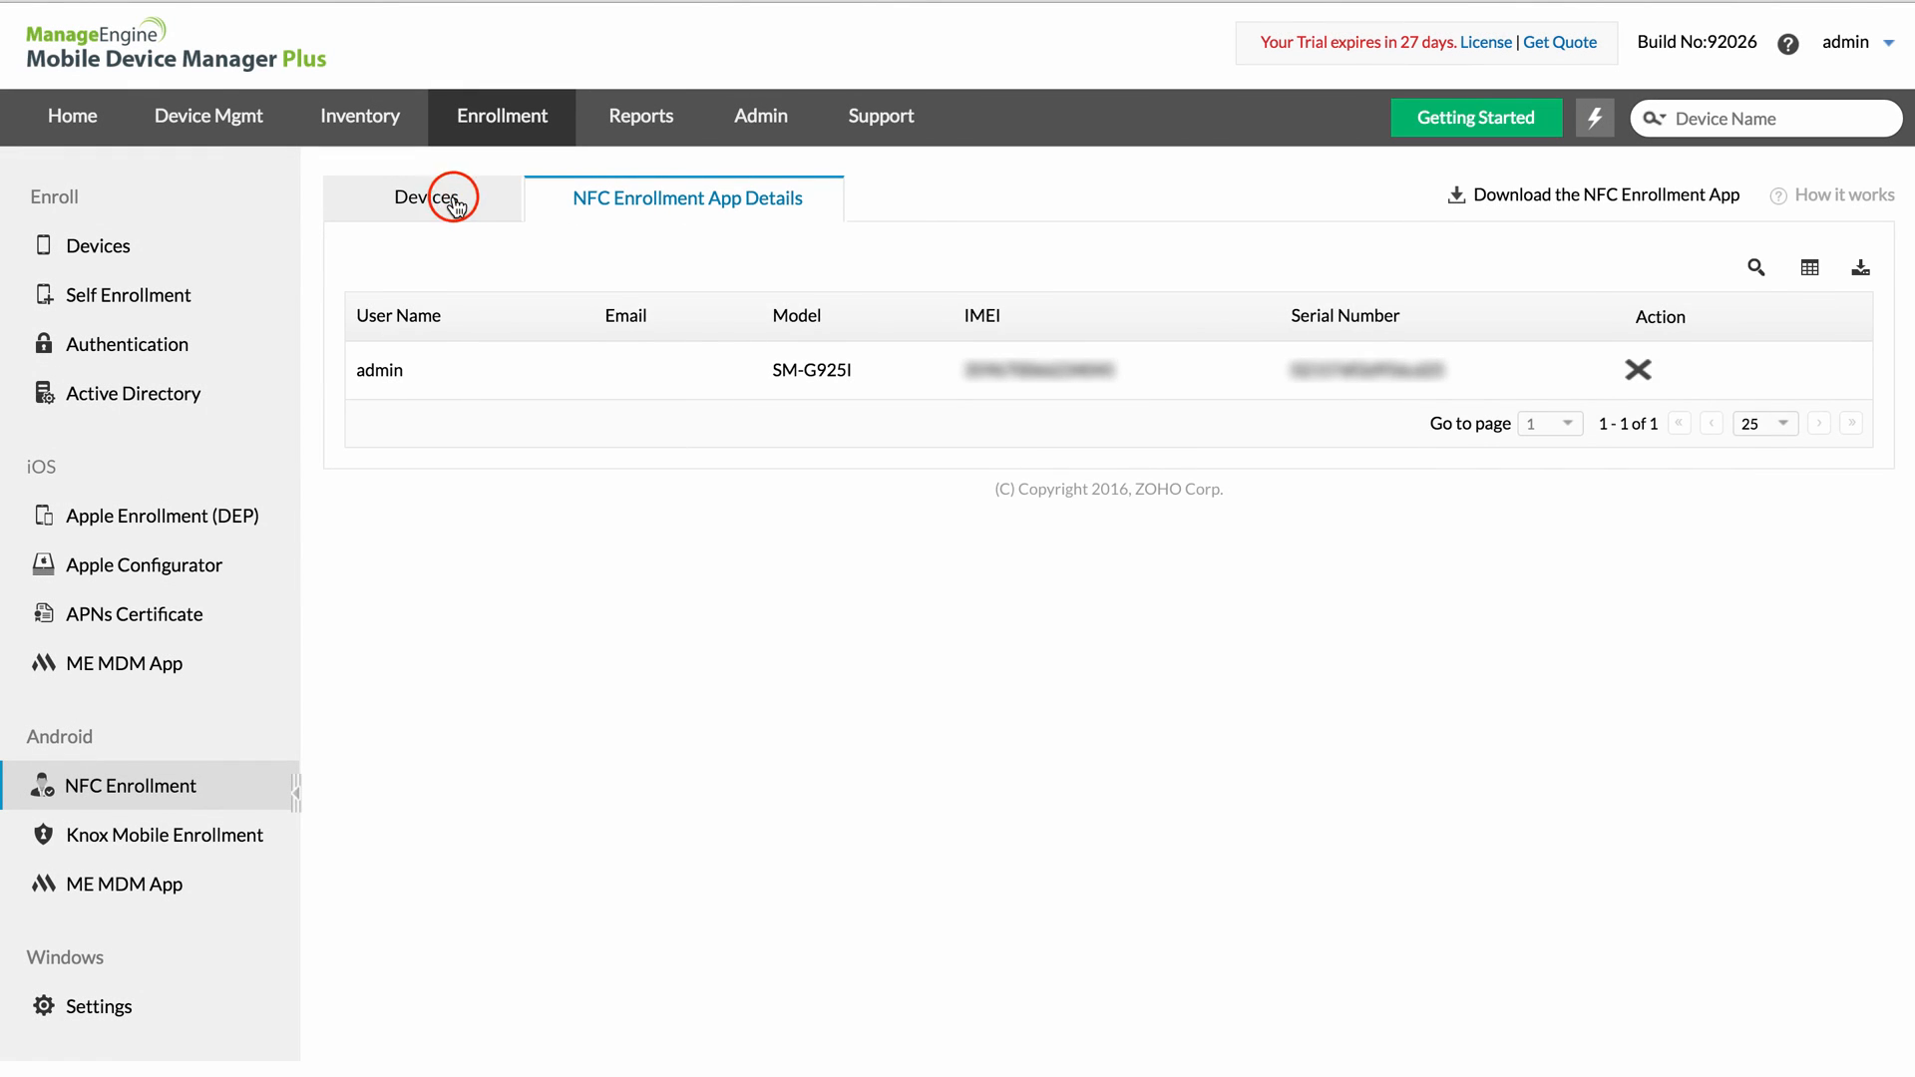
# List the NFC-enrolled devices, showing the Nexus 6 awaiting user assignment
pyautogui.click(424, 198)
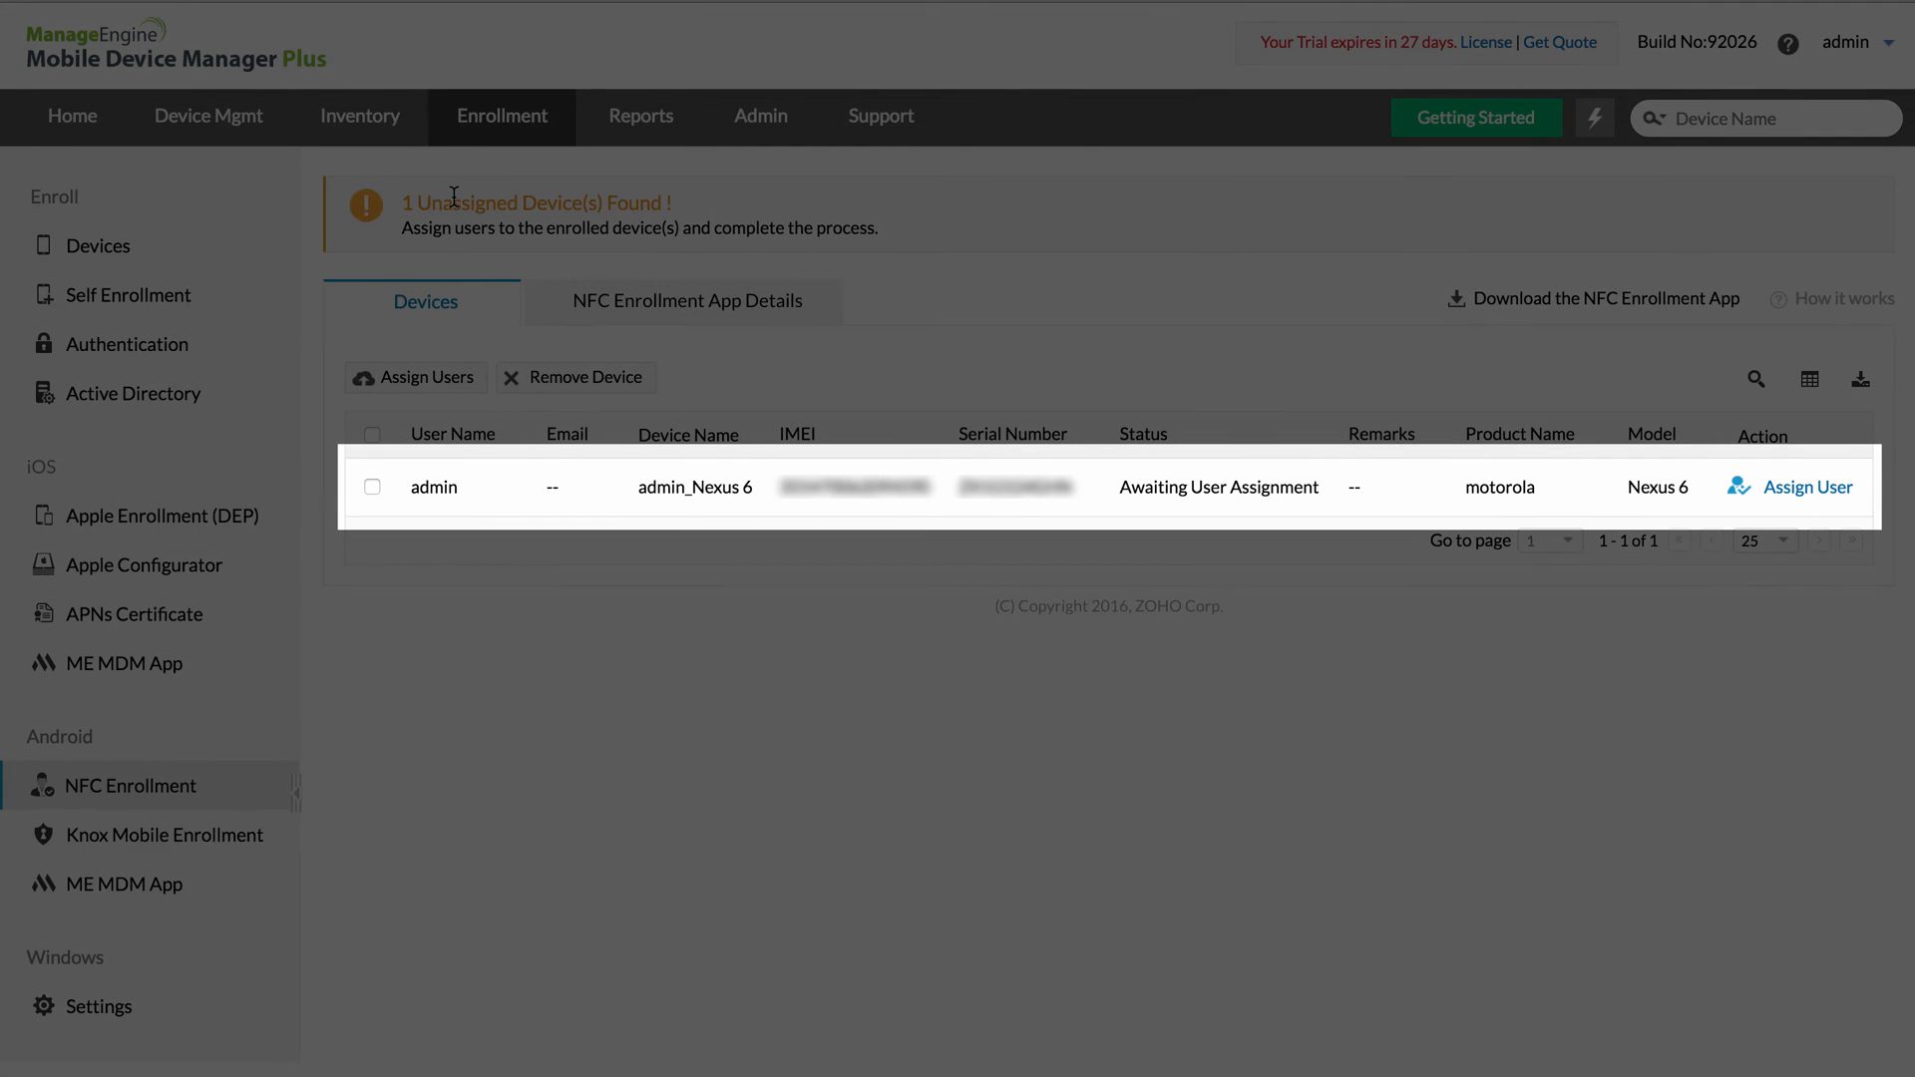
pyautogui.moveTo(483, 491)
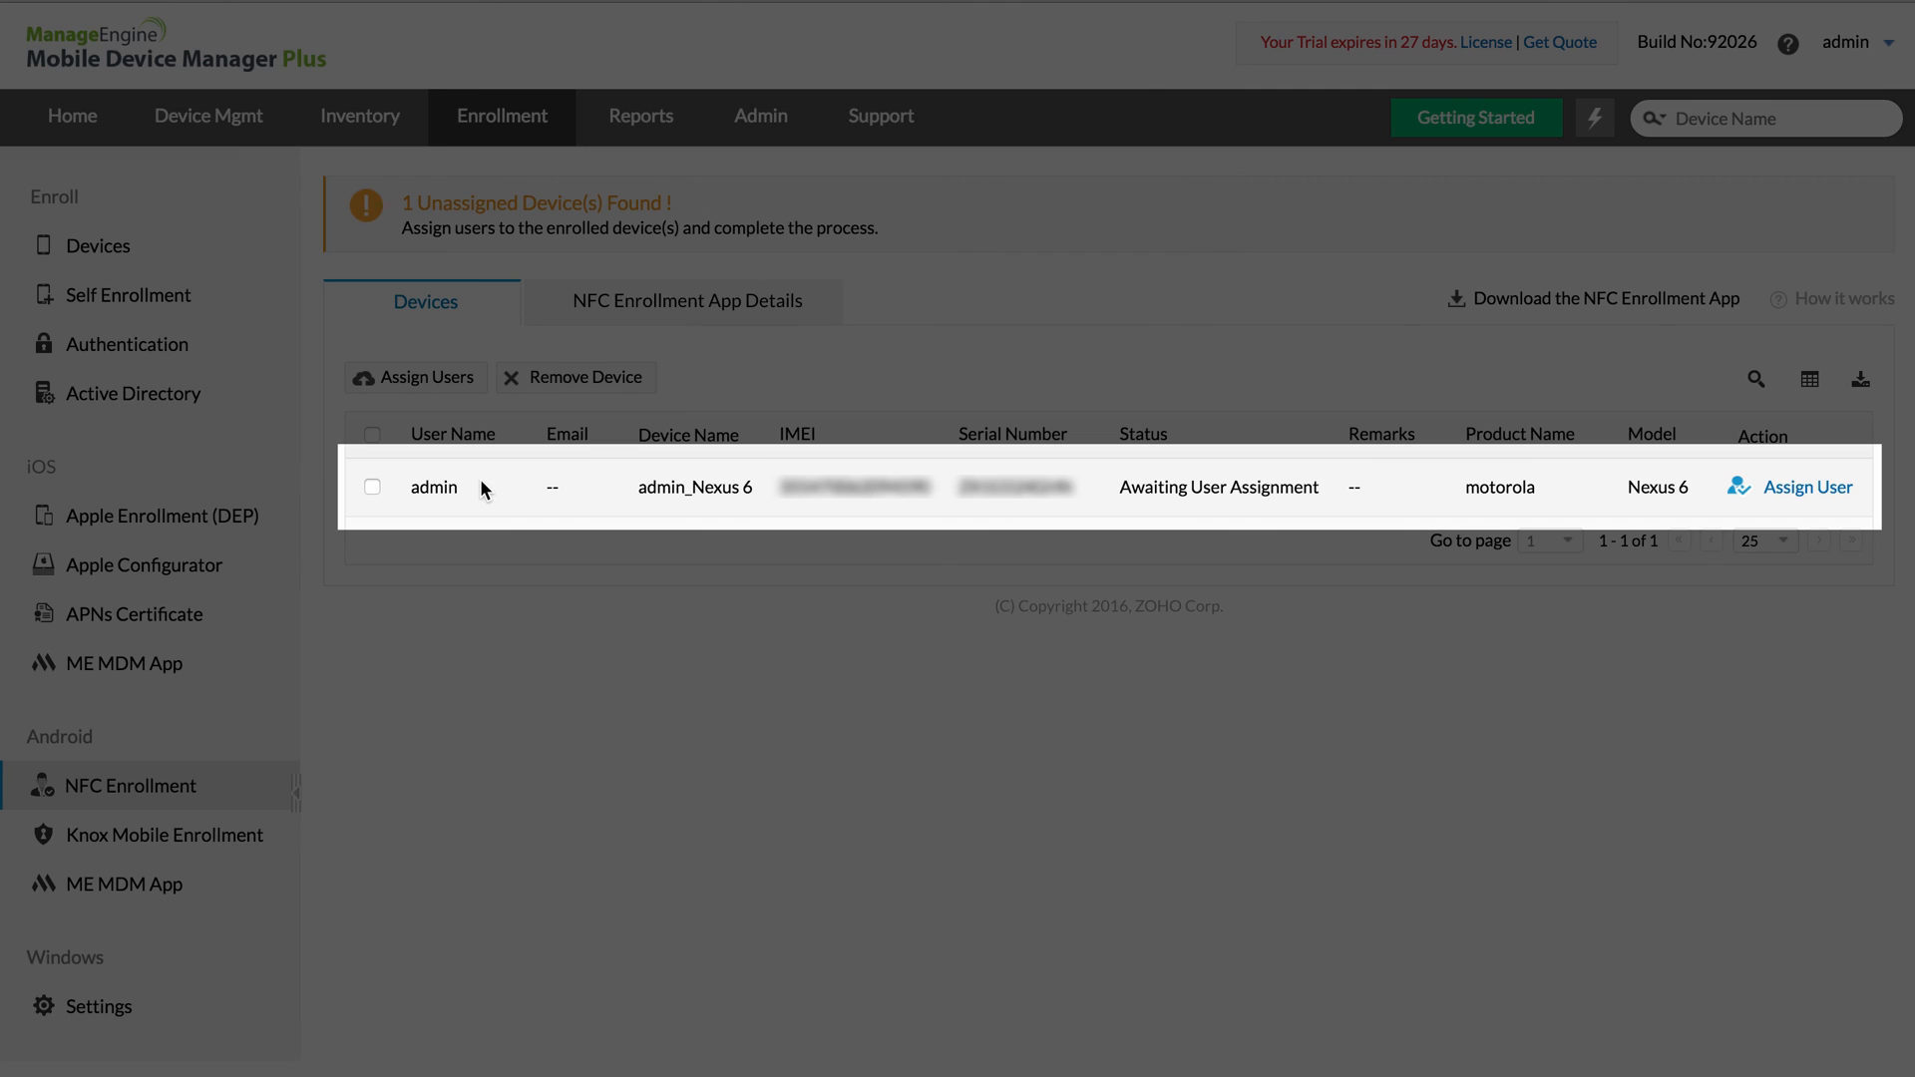
pyautogui.moveTo(1606, 480)
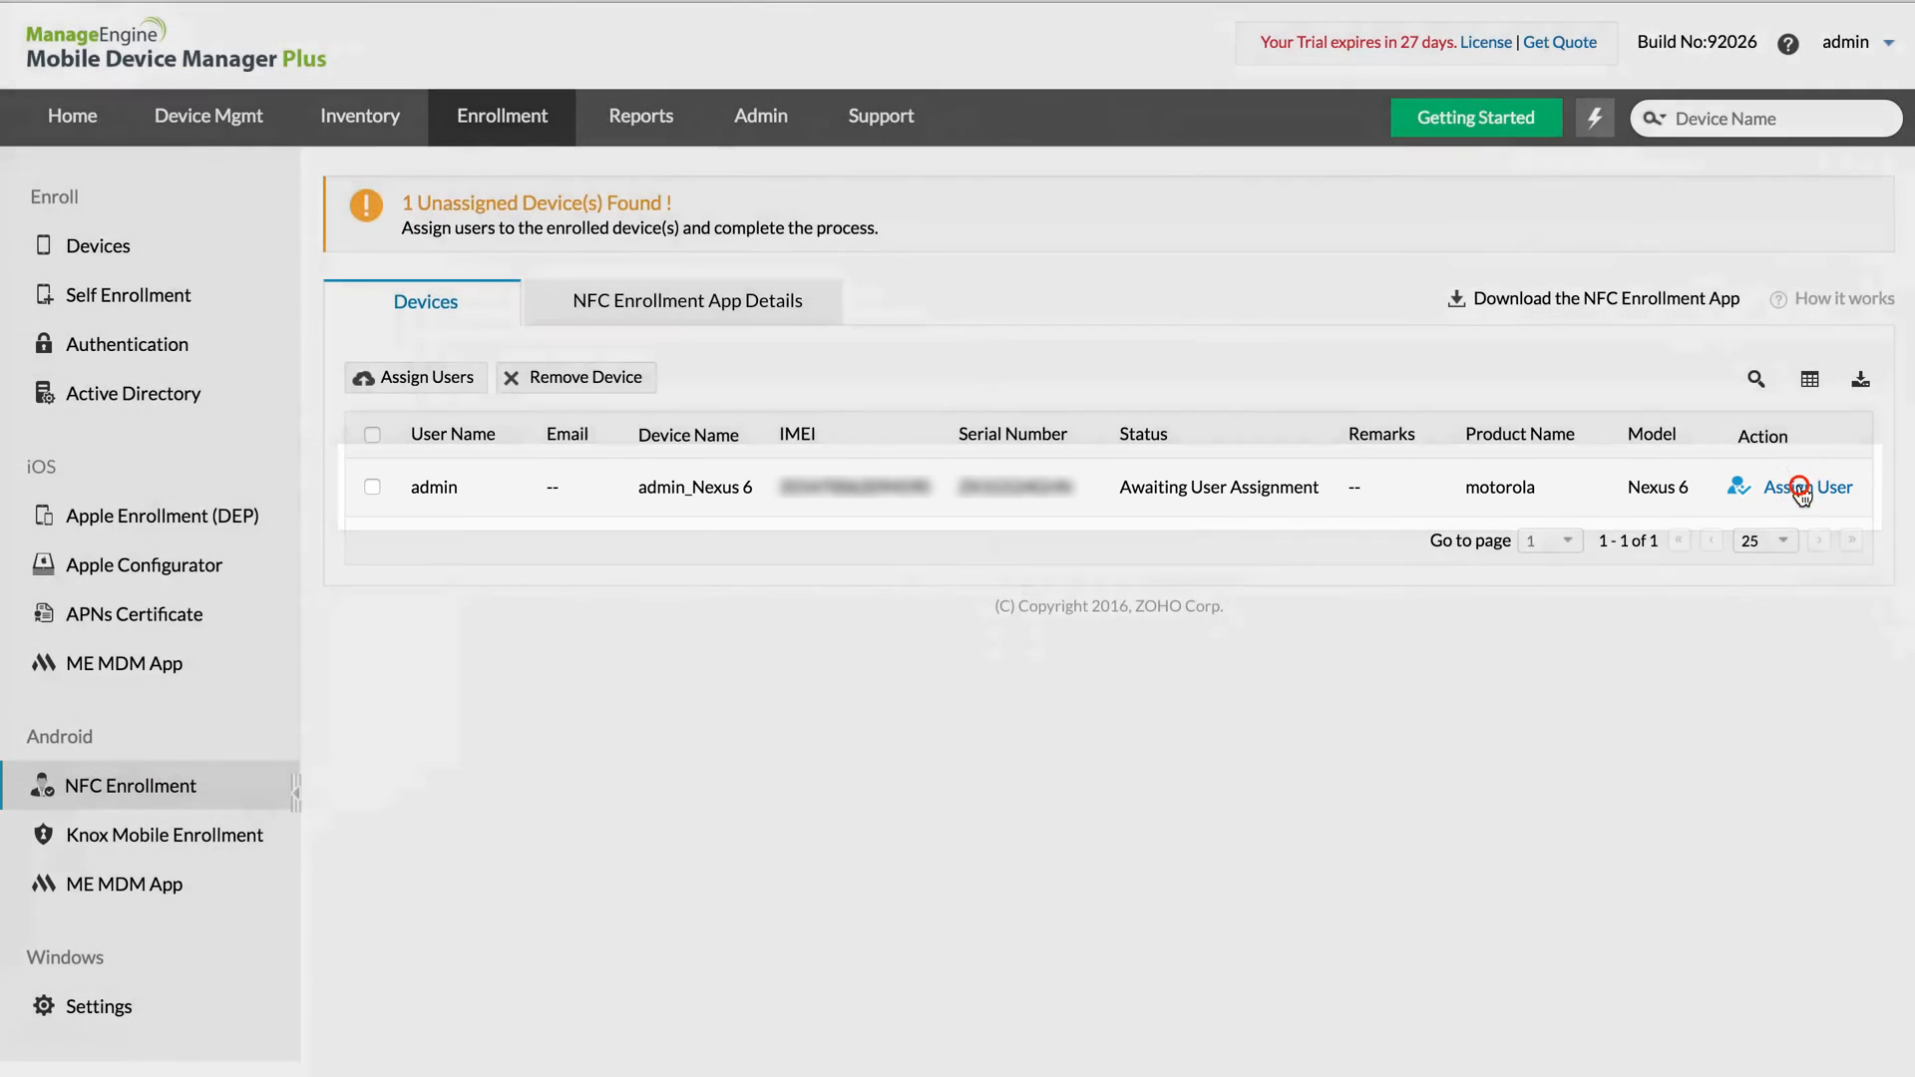
pyautogui.click(1809, 487)
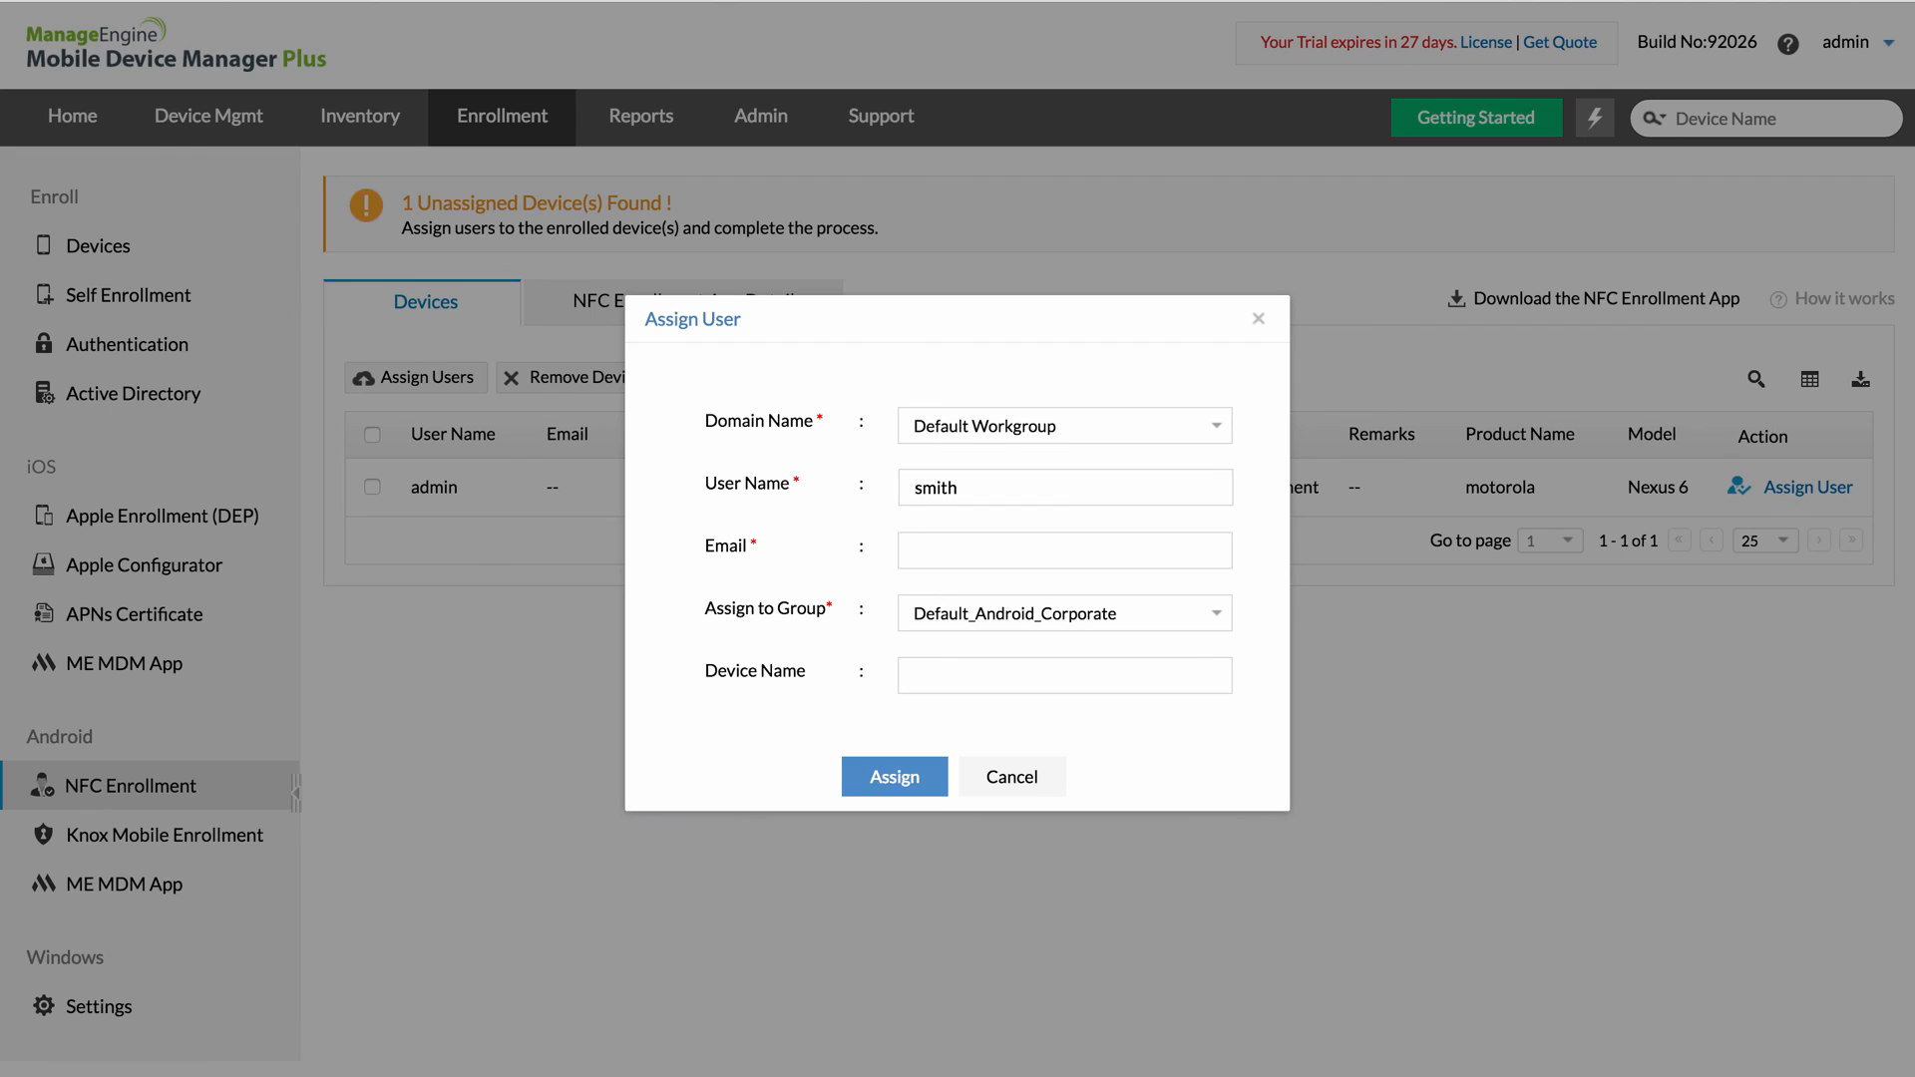
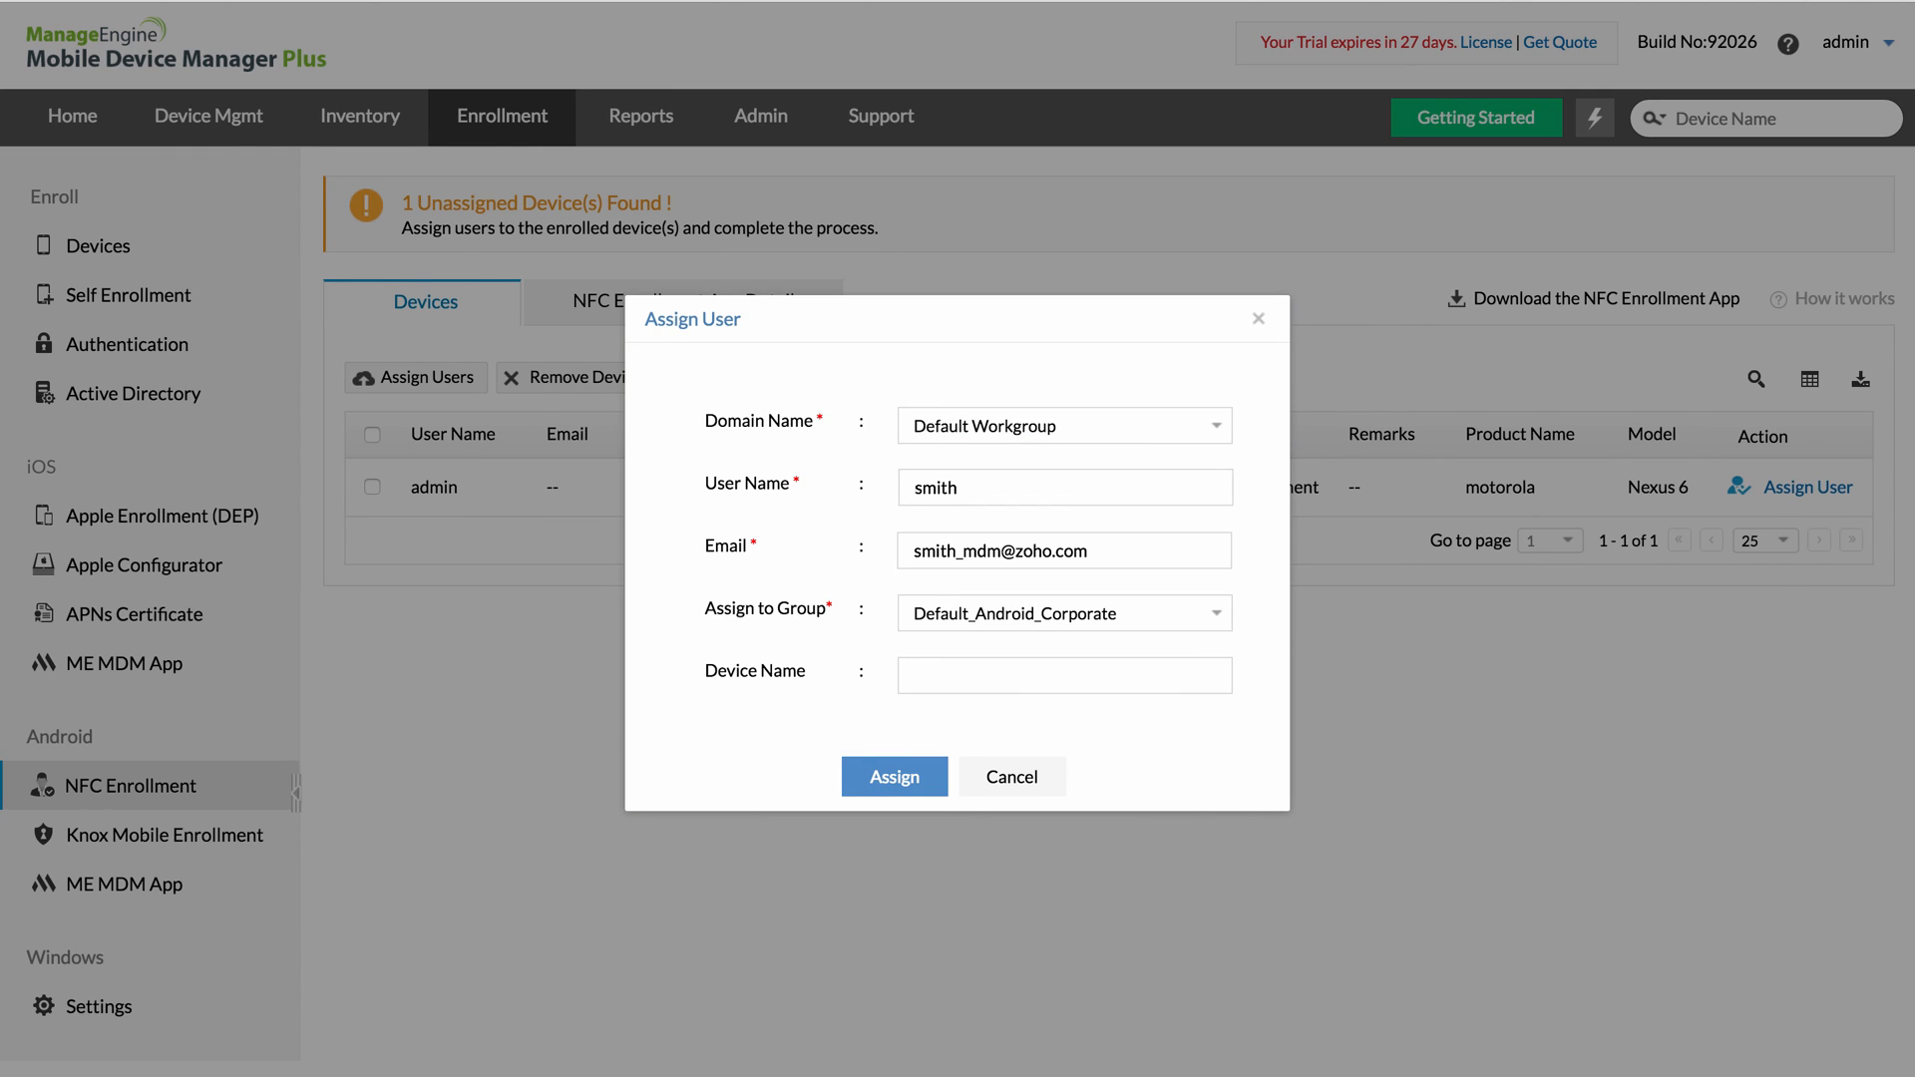
pyautogui.click(1063, 676)
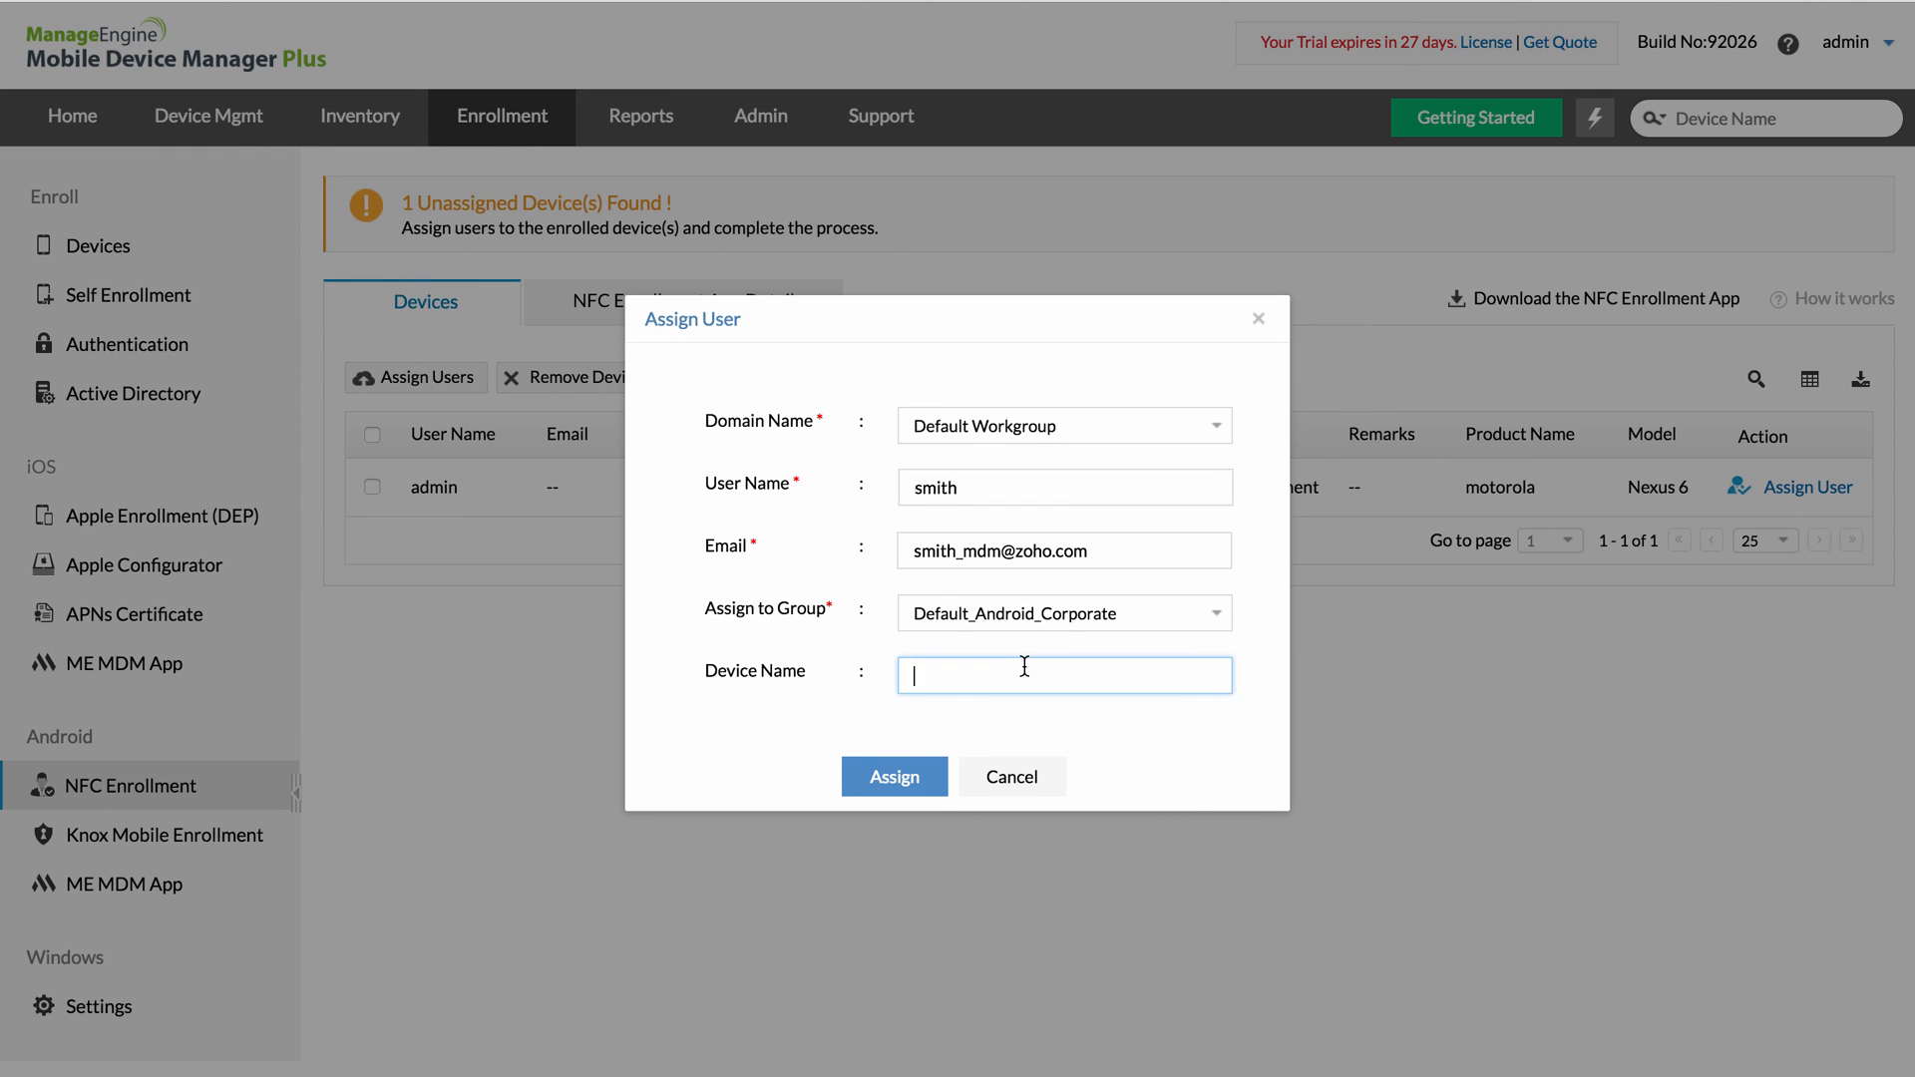
pyautogui.write('MDM-Mobile01')
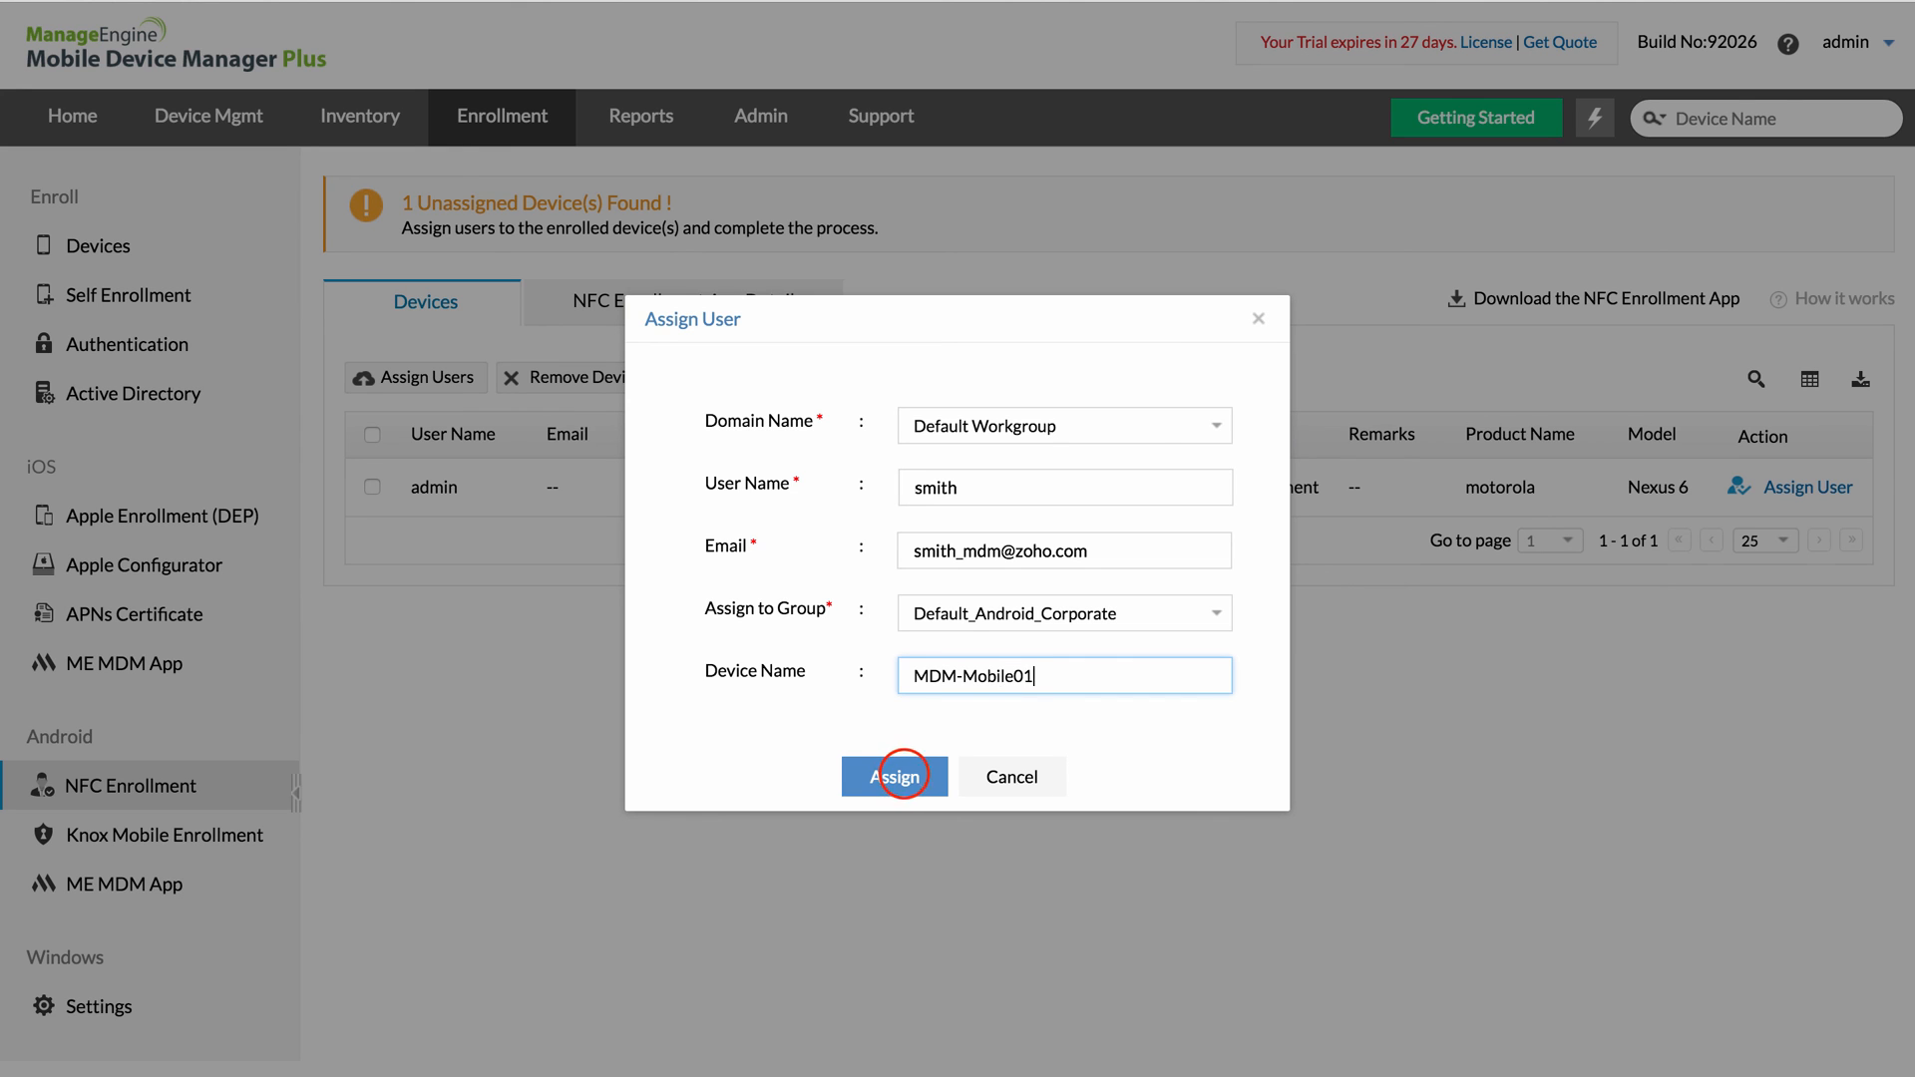
pyautogui.click(894, 776)
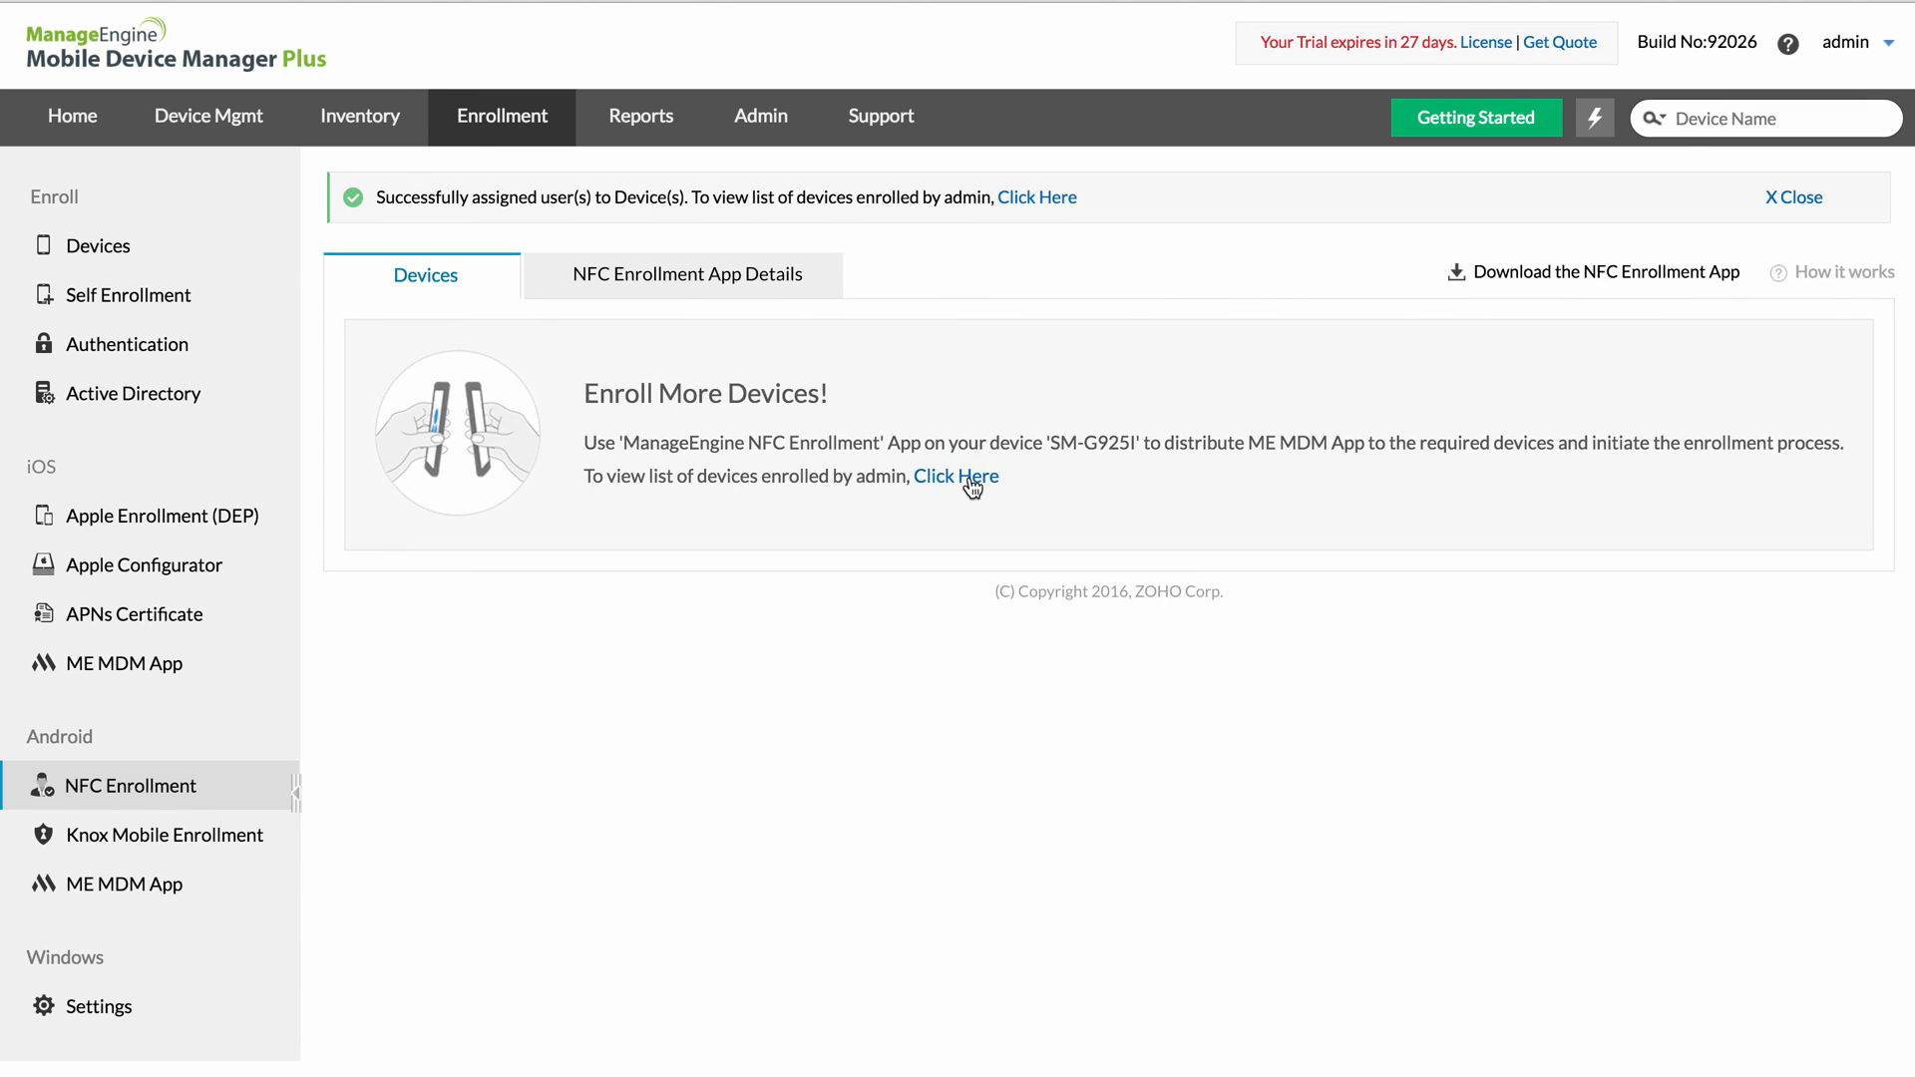
# View the admin-enrolled devices and show the Device Details summary for MDM-Mobile01
pyautogui.click(96, 245)
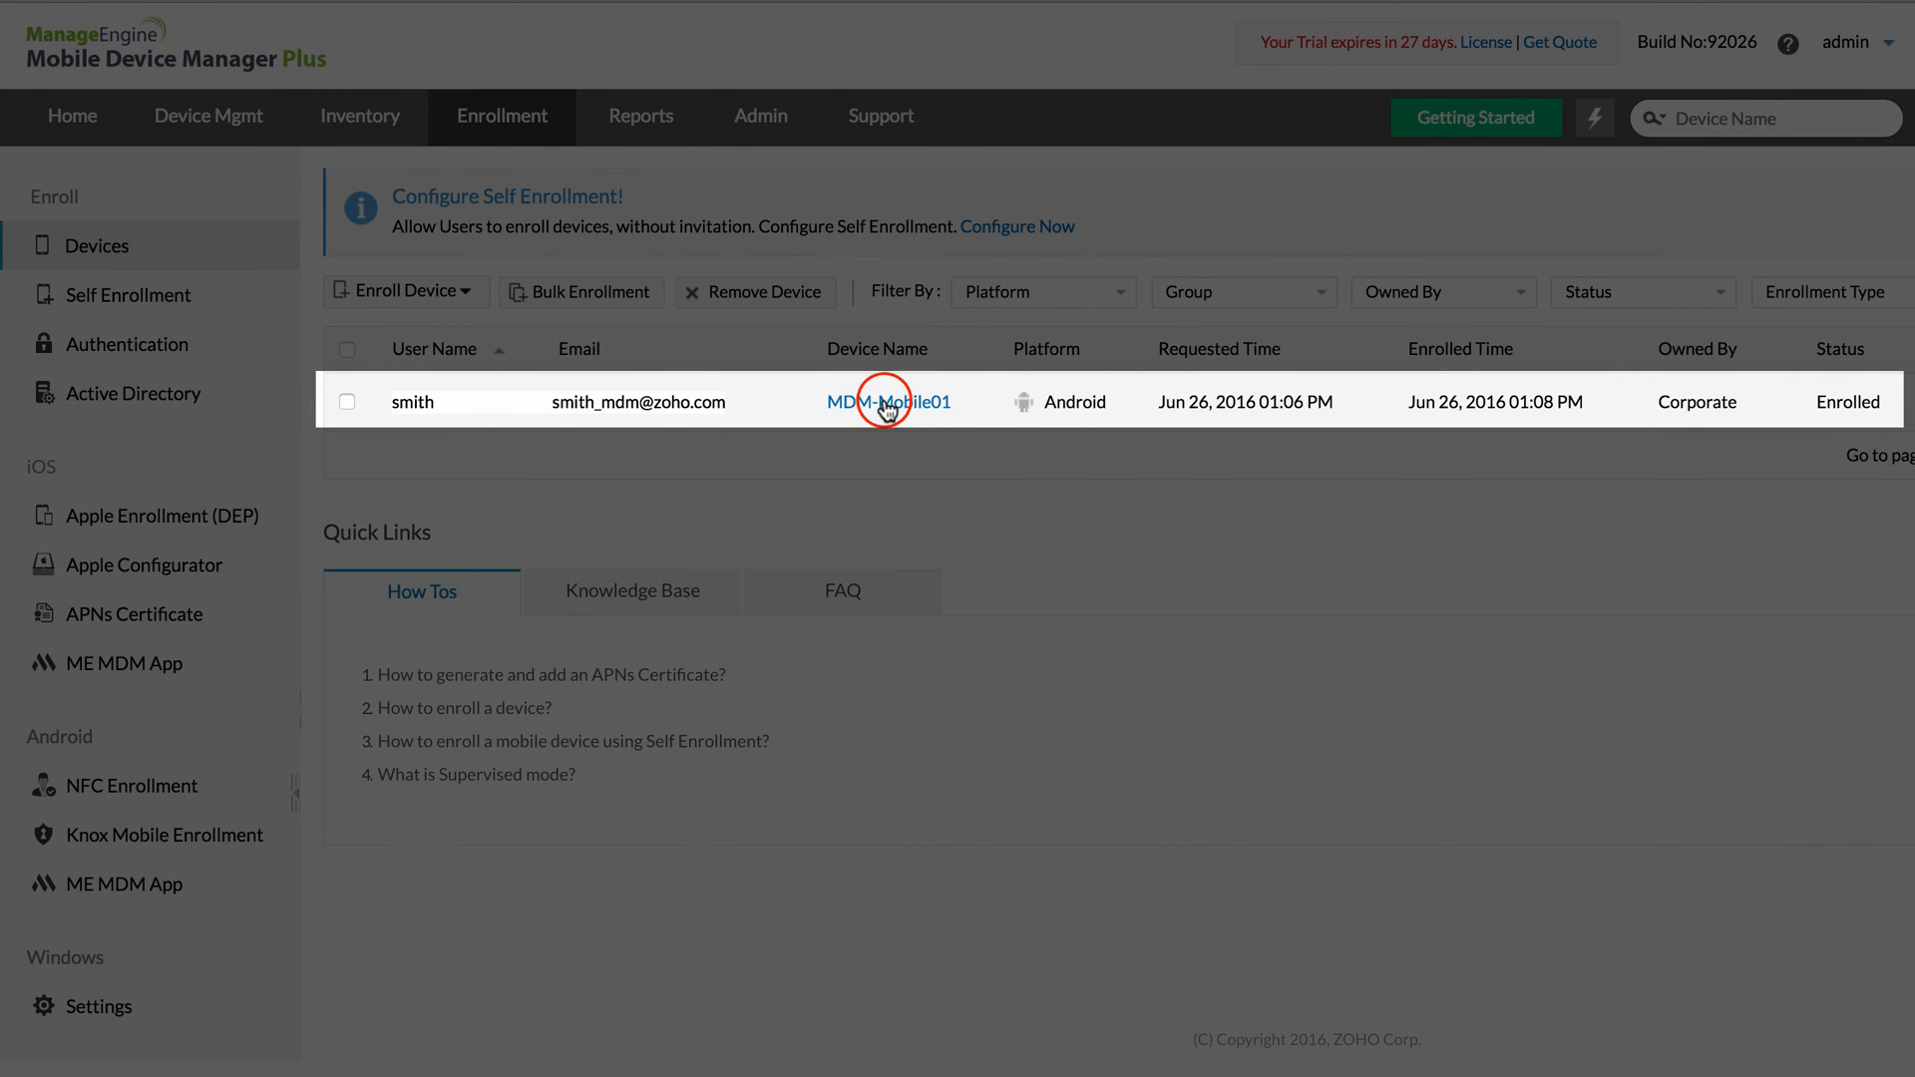
pyautogui.click(887, 401)
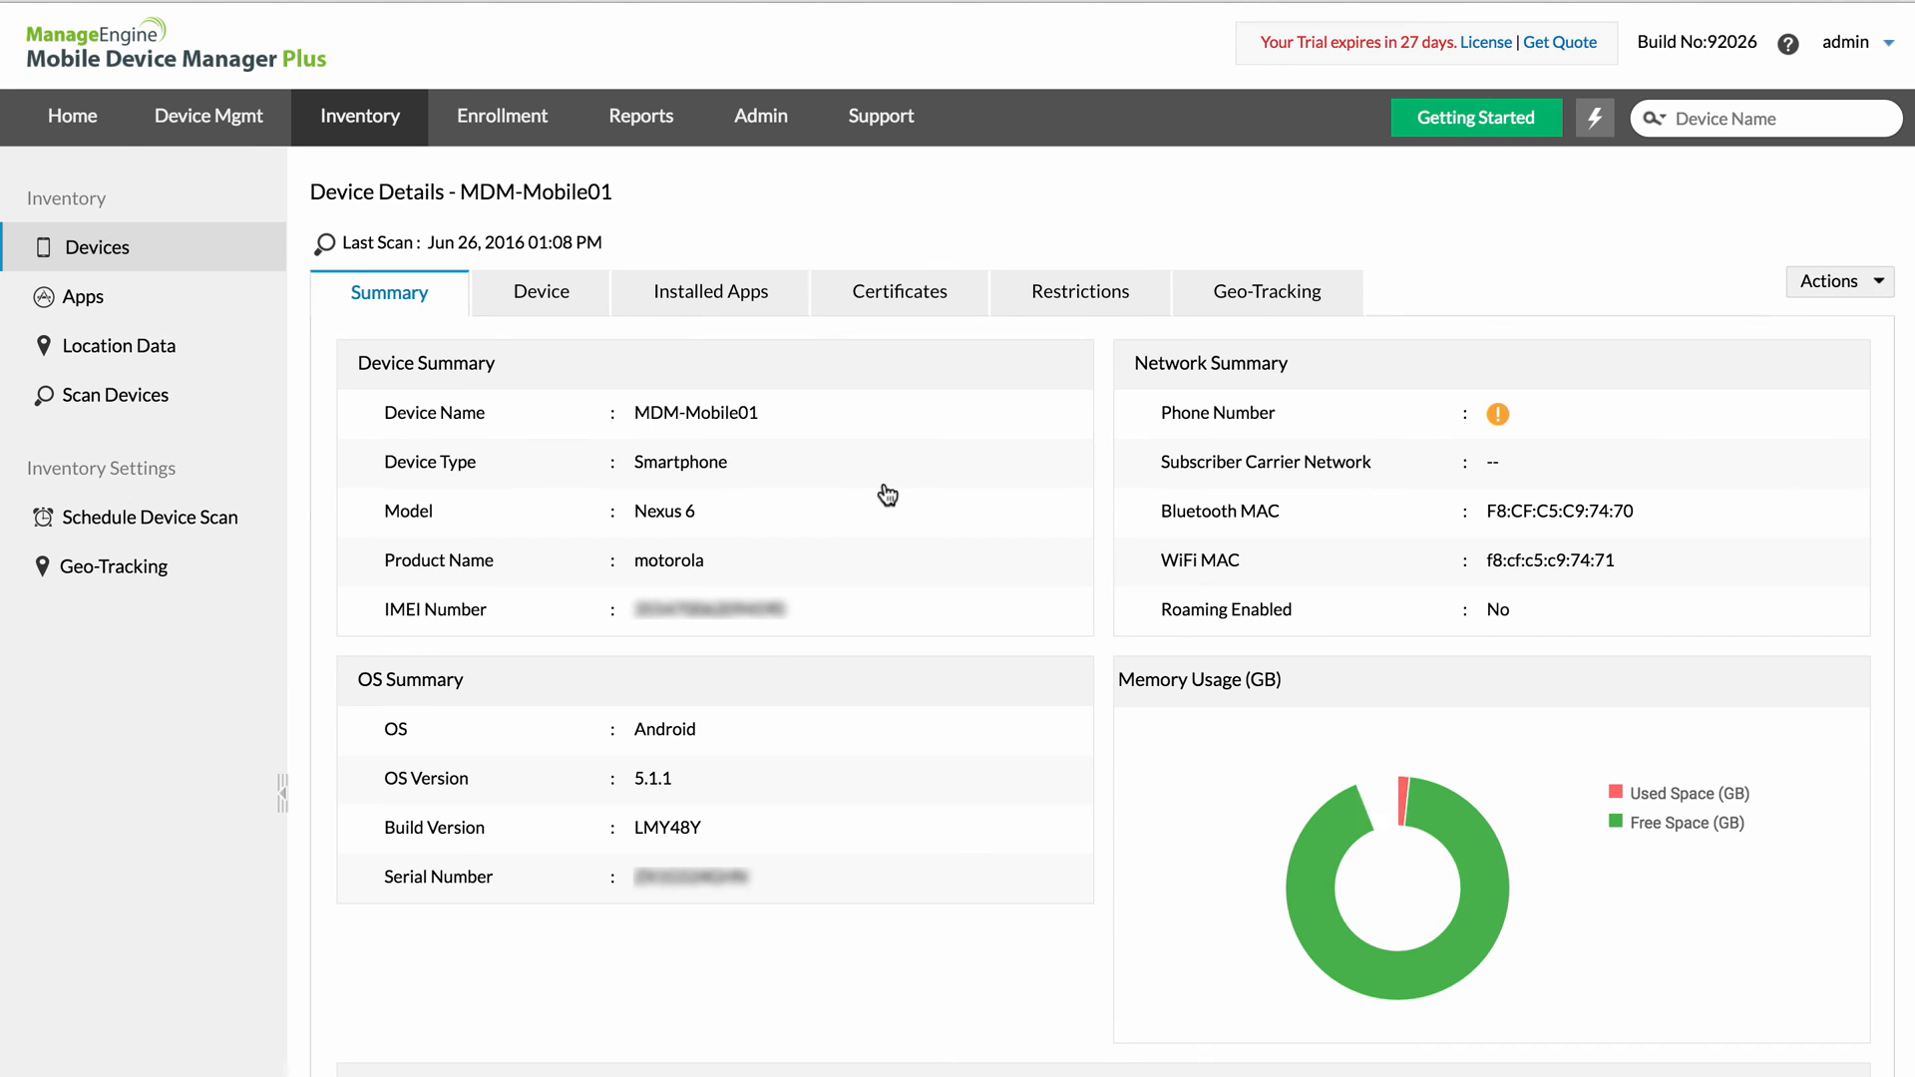